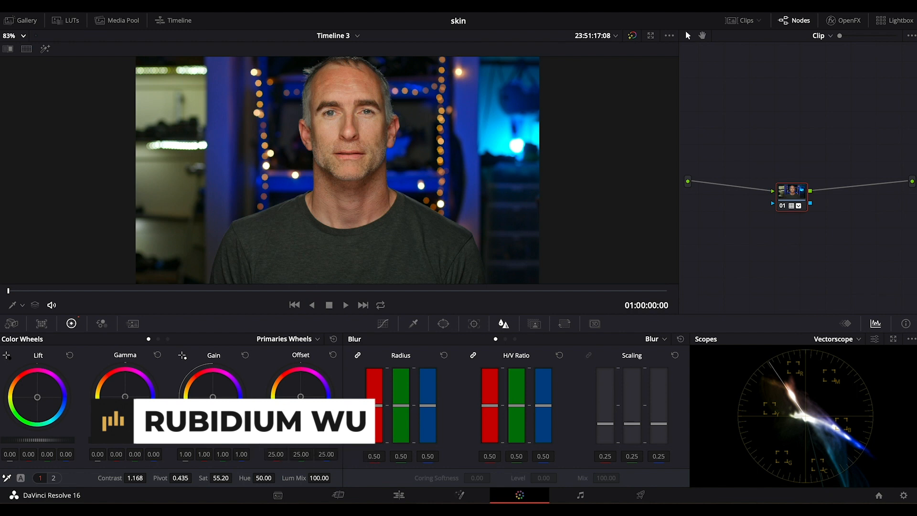
Step: Switch to Timeline 1 to view the woman's clip, then return to Timeline 3 with the man's clip
click(338, 36)
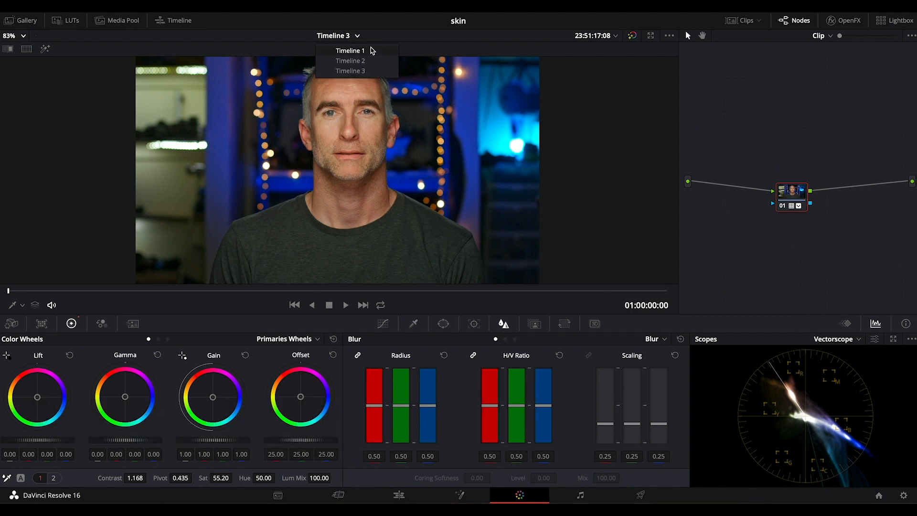
click(350, 51)
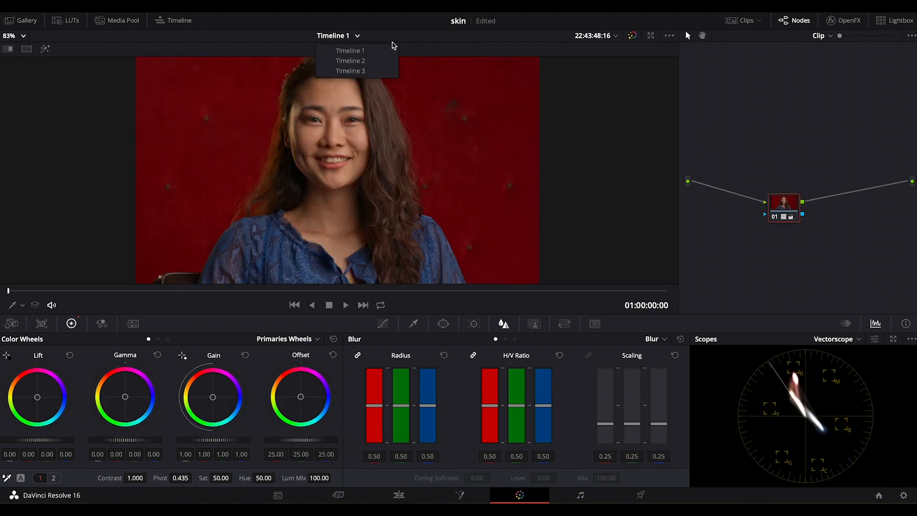
click(349, 61)
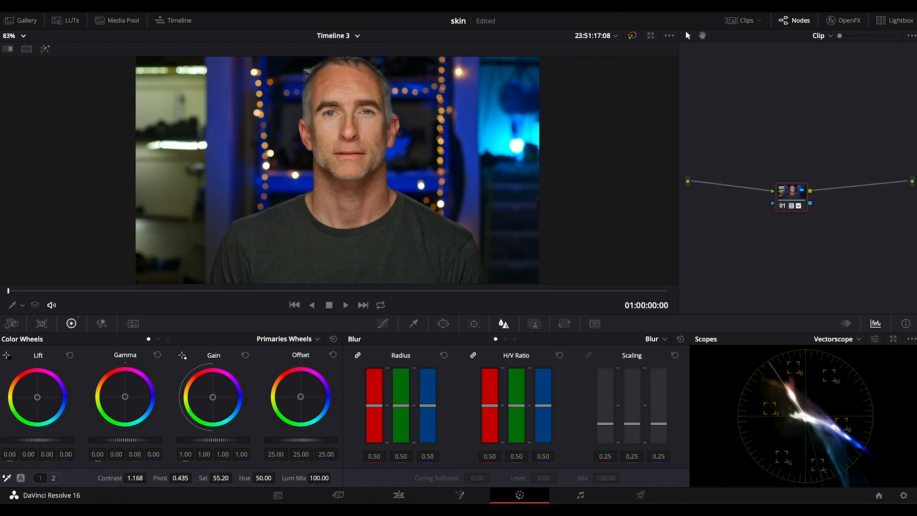
mouse_move(685, 36)
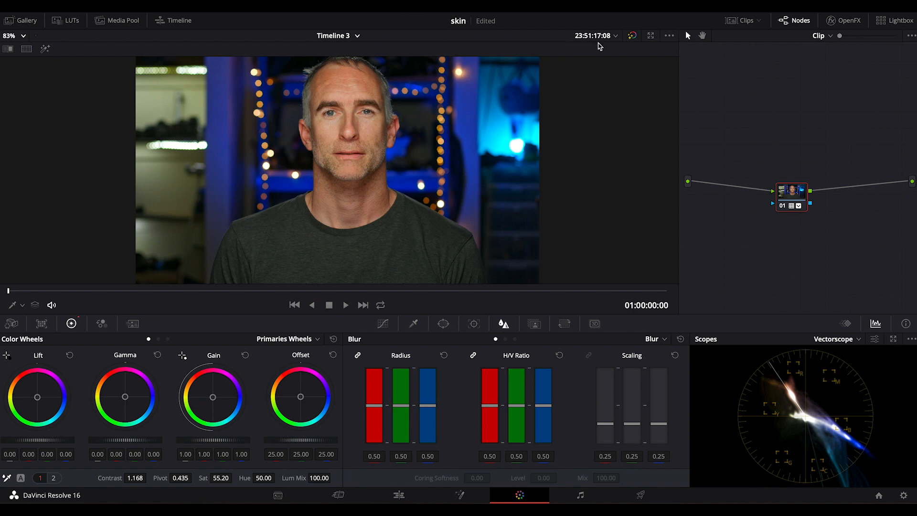
mouse_move(603, 97)
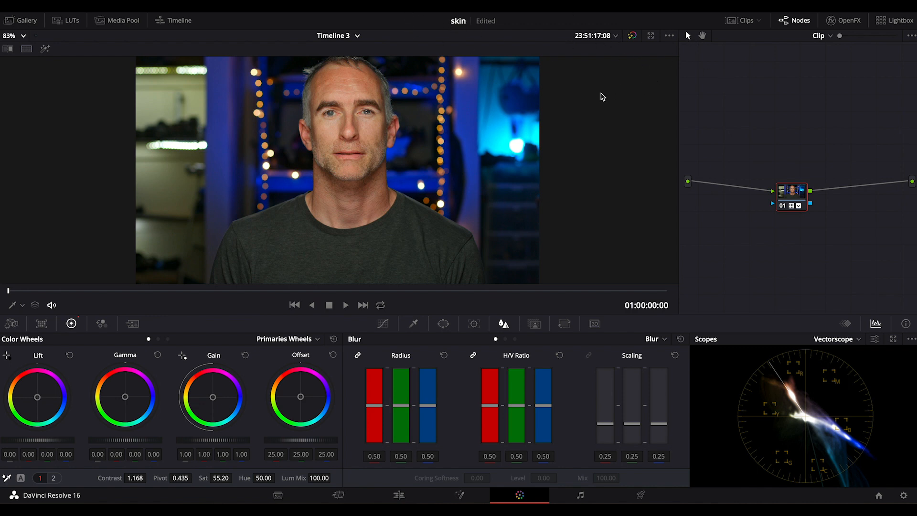
mouse_move(548, 265)
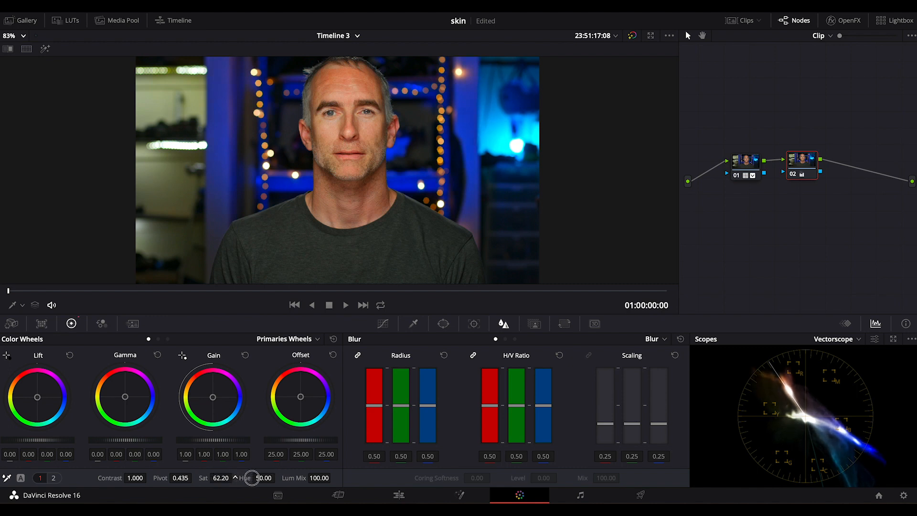
Step: Zoom the viewer to 200% and raise node 02's saturation to 63.60 on the man's face
click(10, 36)
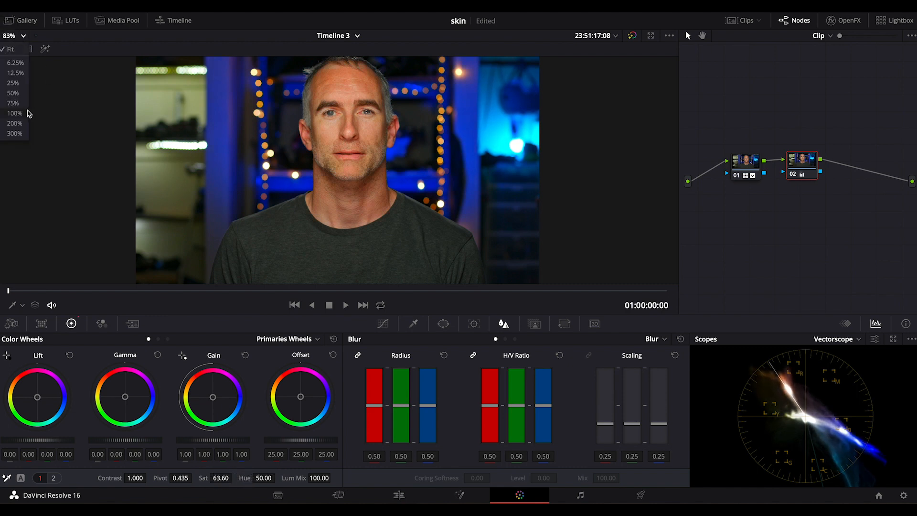
click(14, 123)
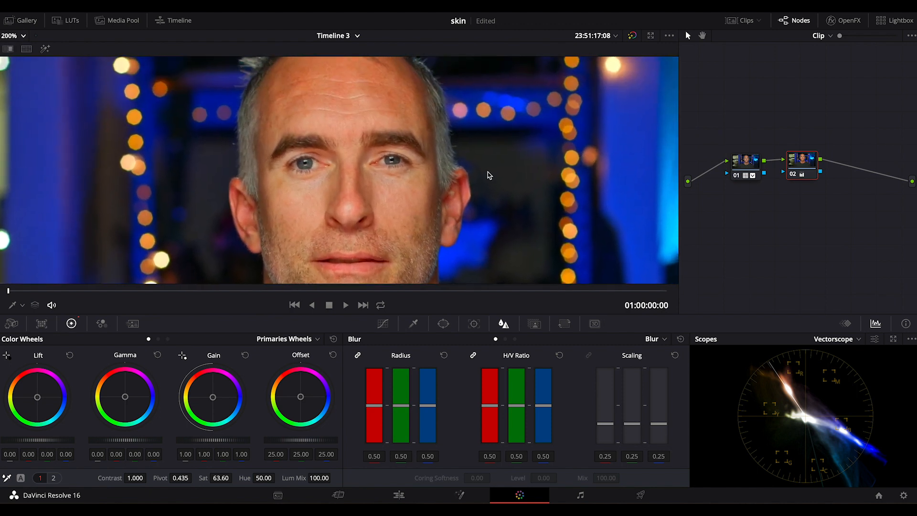
click(835, 339)
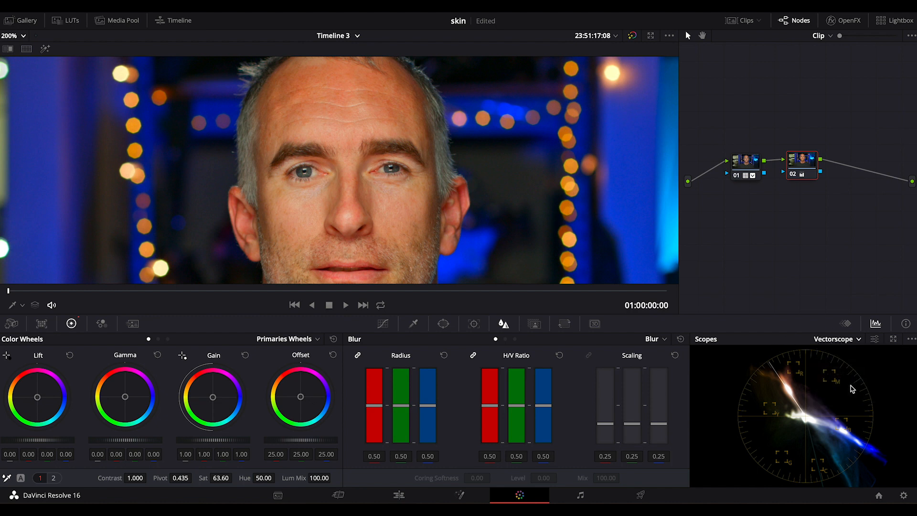
click(876, 339)
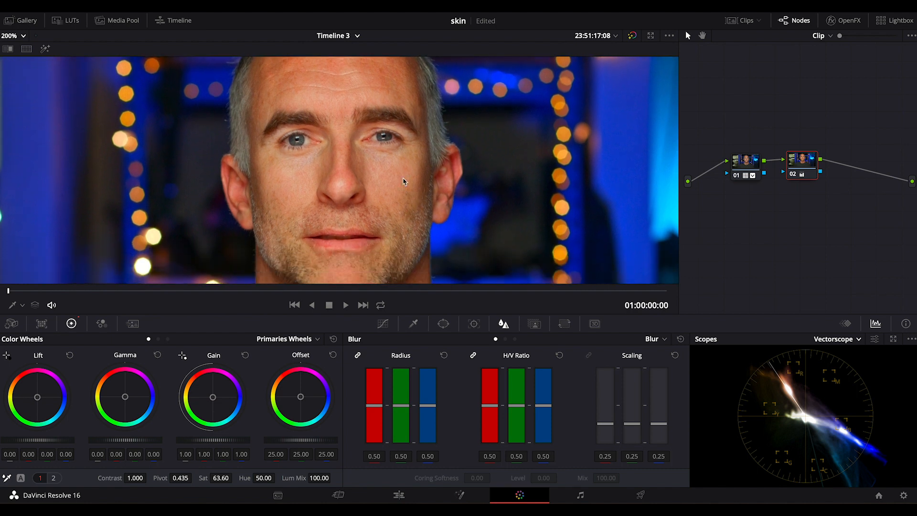
mouse_move(368, 184)
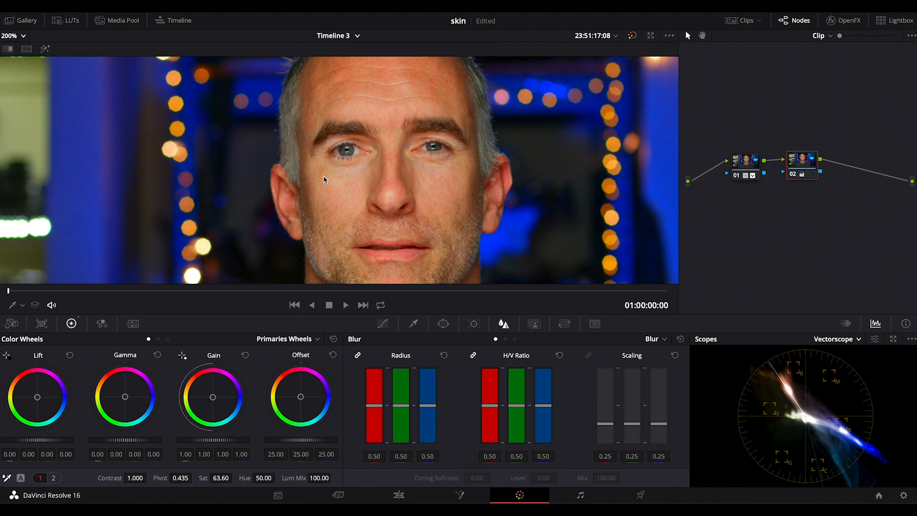
mouse_move(465, 208)
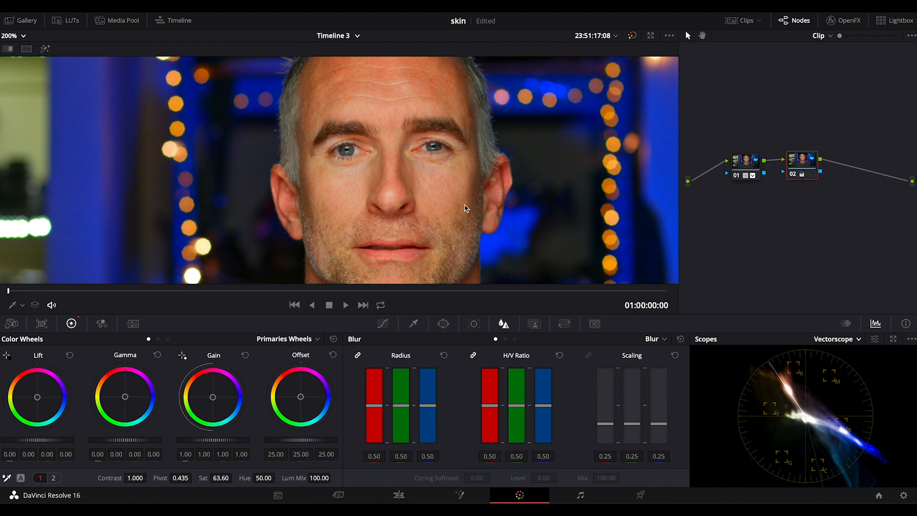
mouse_move(418, 191)
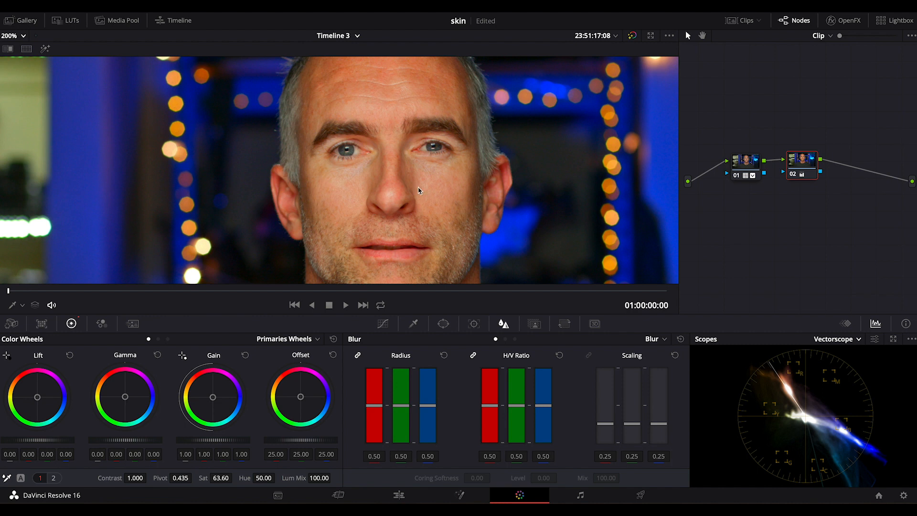
mouse_move(509, 351)
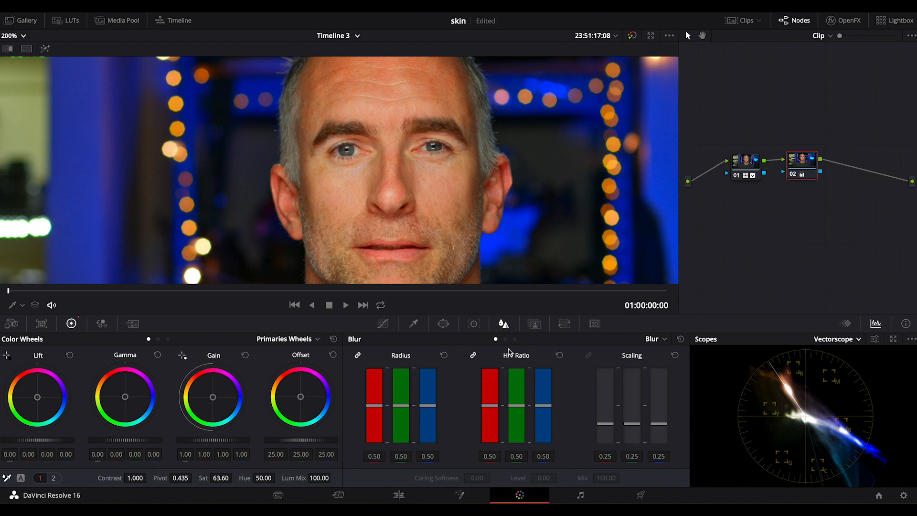
Step: Key the man's skin tones on node 02 with the HSL qualifier eyedropper
click(412, 323)
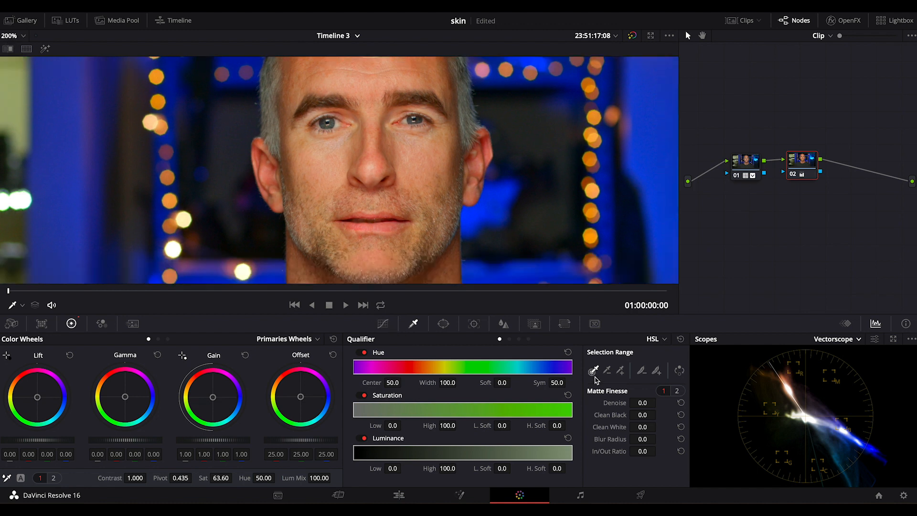
click(432, 154)
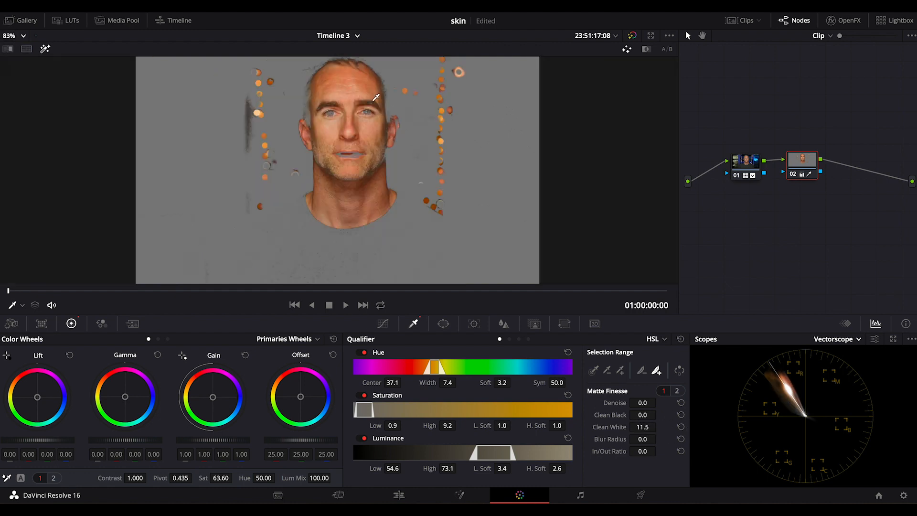
mouse_move(264, 121)
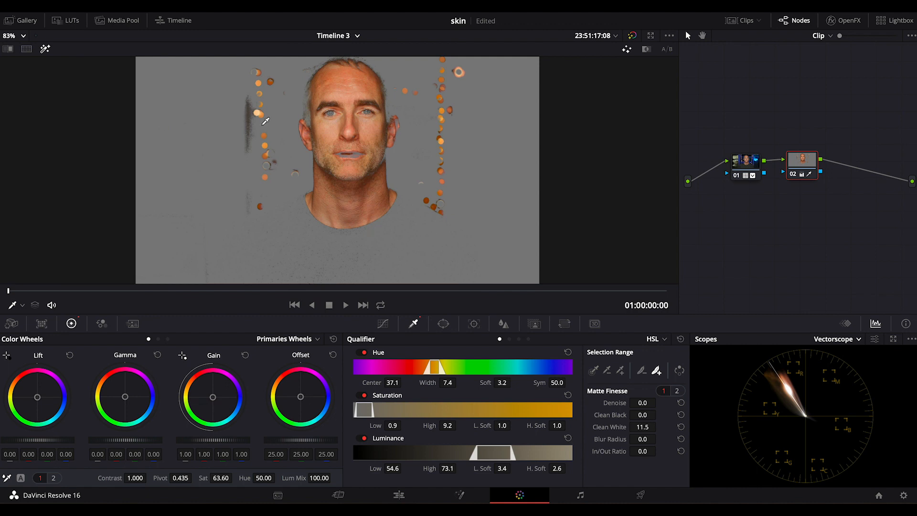
mouse_move(507, 121)
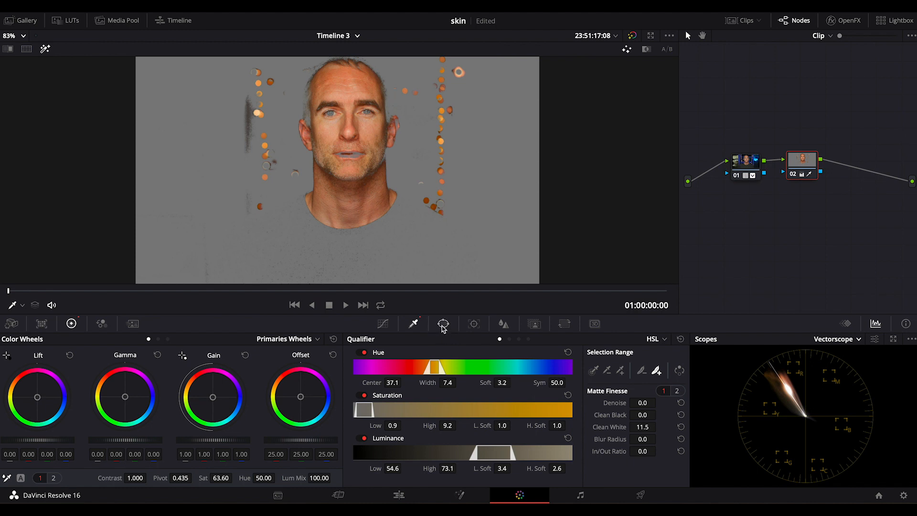
Step: Add a circle window and fit its oval around the man's face to limit the skin key
click(442, 324)
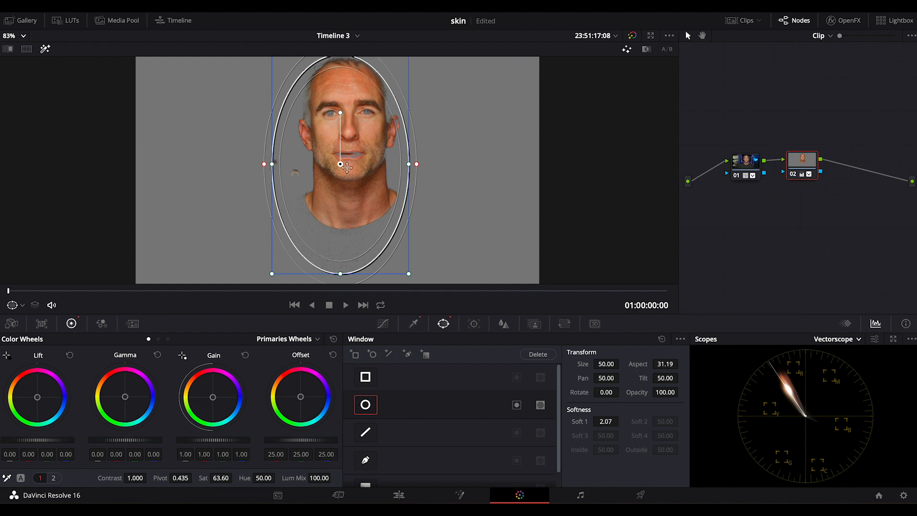
drag(341, 163, 346, 145)
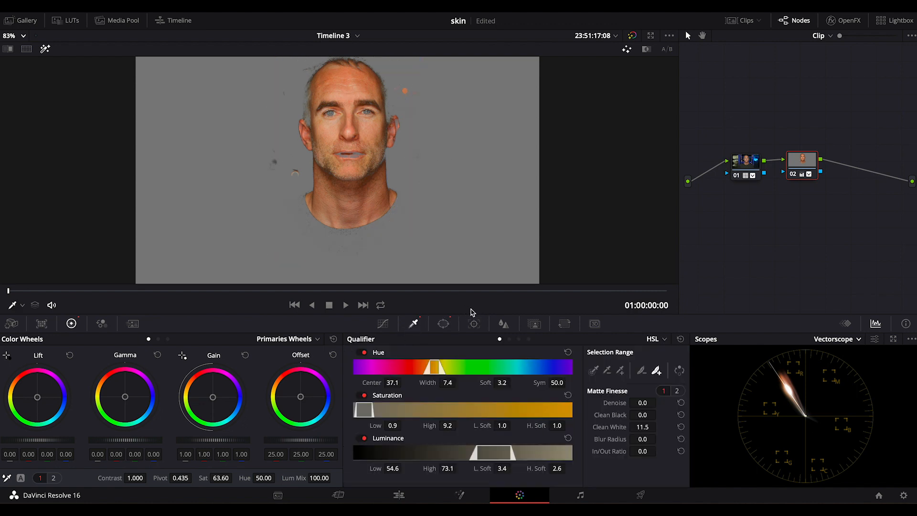
mouse_move(456, 301)
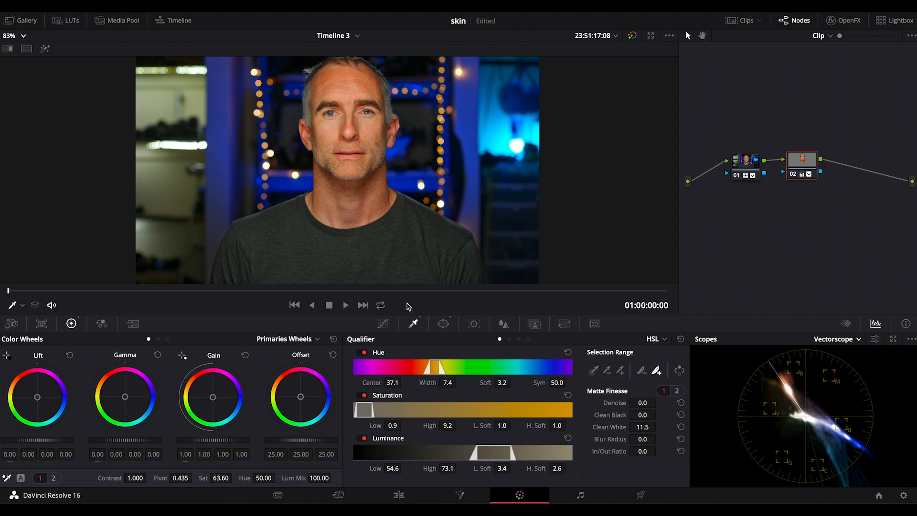
Step: Reset the custom curve, switch to Hue vs Hue and sample the skin hue onto it
click(382, 324)
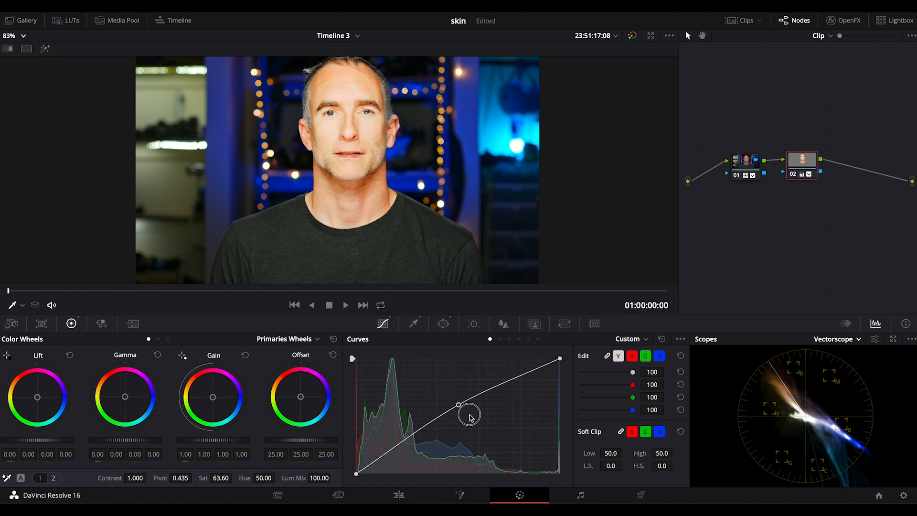
drag(459, 405, 433, 397)
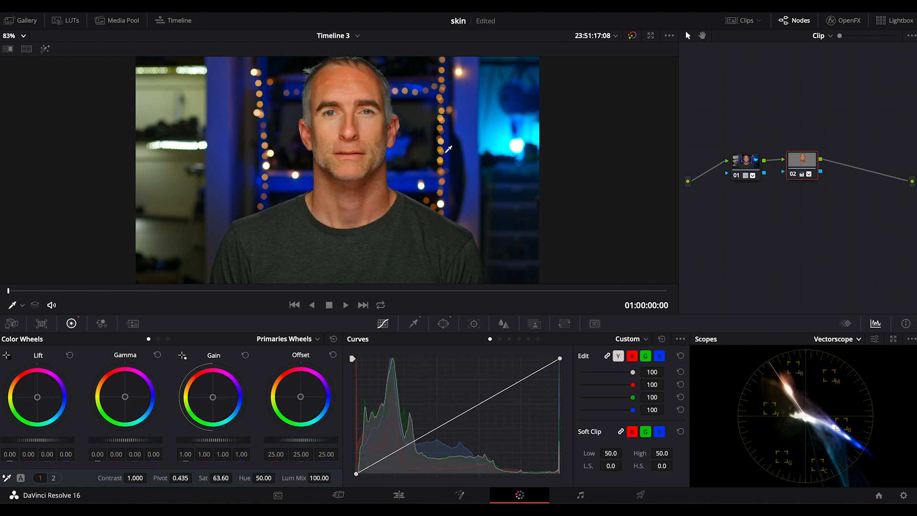
click(13, 123)
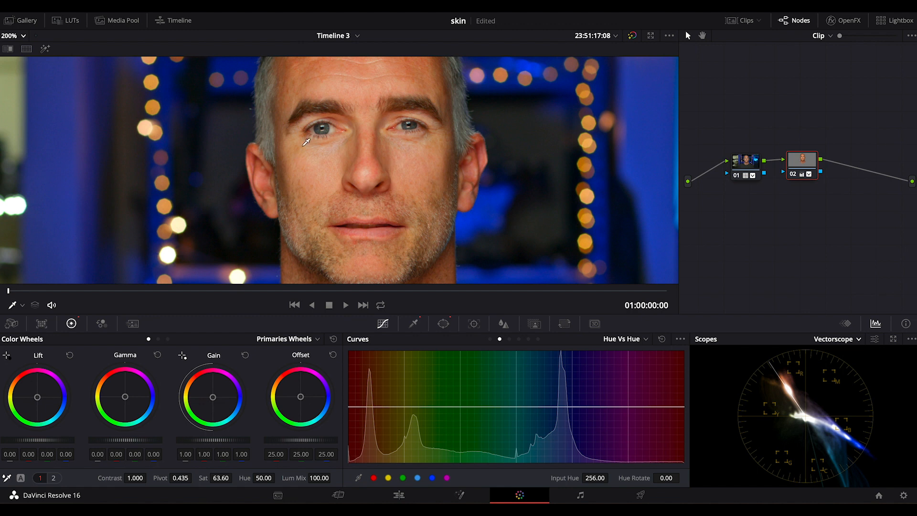
click(373, 407)
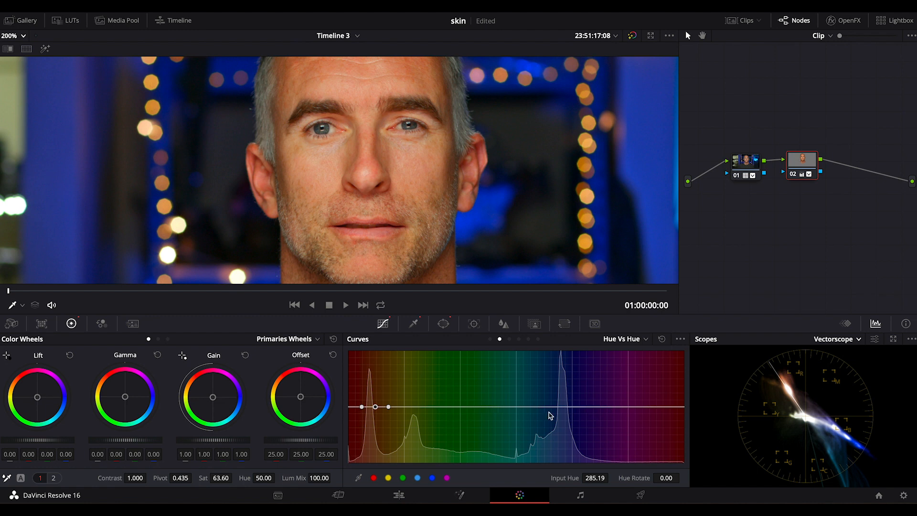
mouse_move(394, 468)
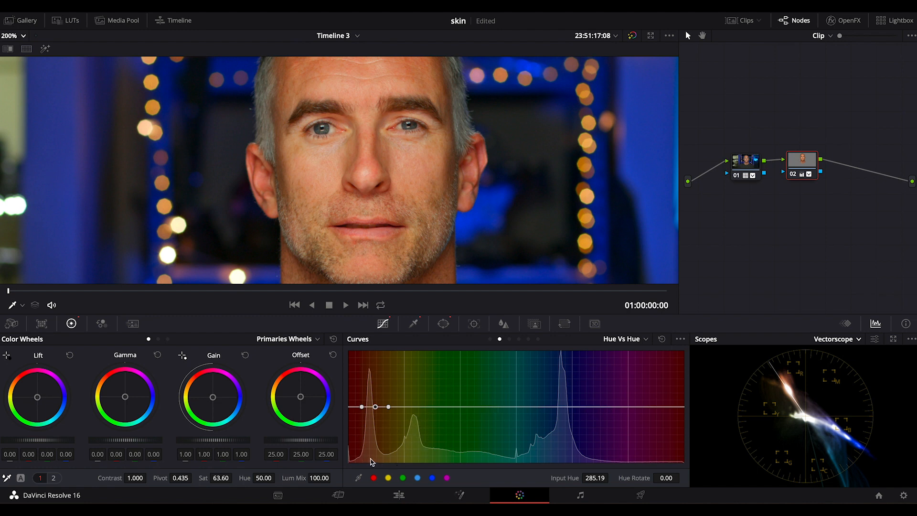
mouse_move(371, 367)
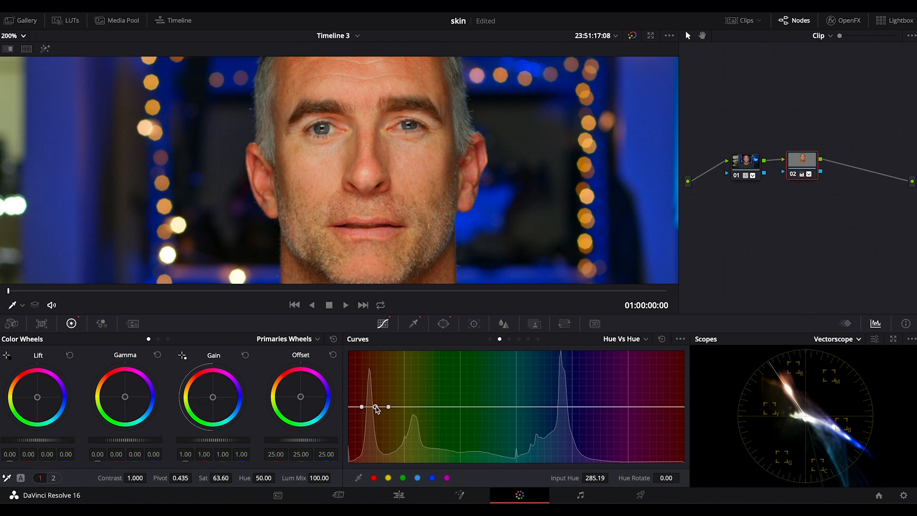
Step: Rotate the skin hue, exaggerating it to see coverage, then settle a subtle shift
drag(377, 407, 374, 416)
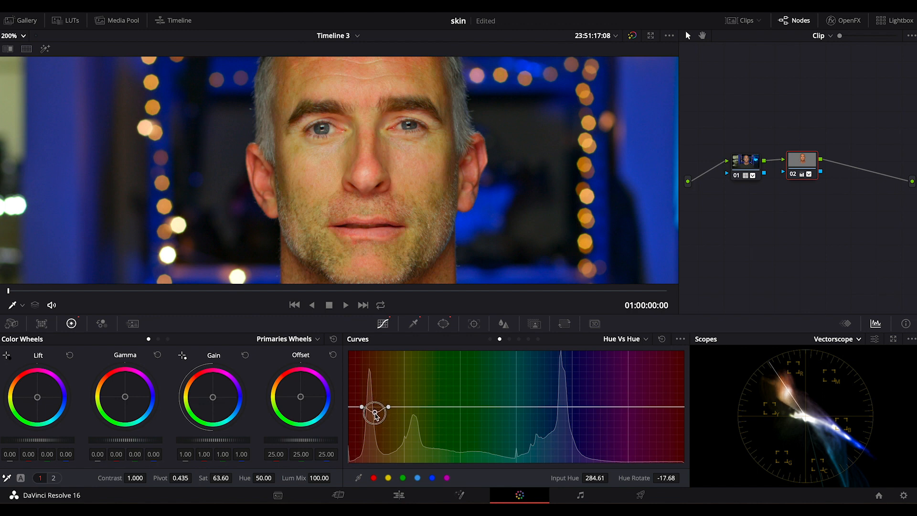
drag(389, 407, 372, 426)
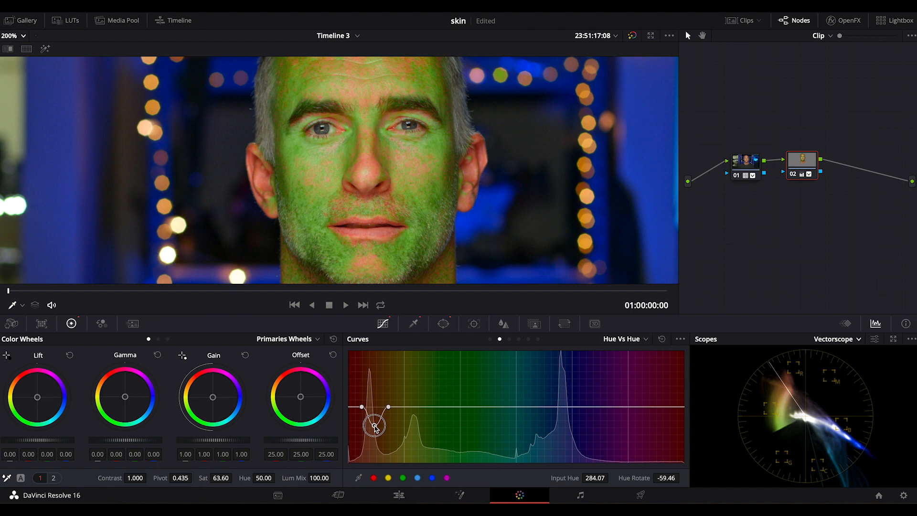
drag(375, 426, 373, 406)
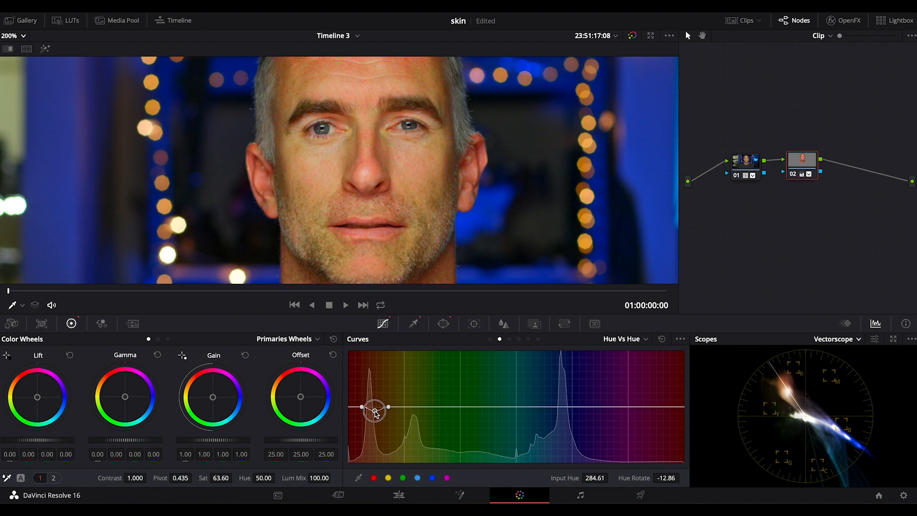
drag(378, 408, 374, 408)
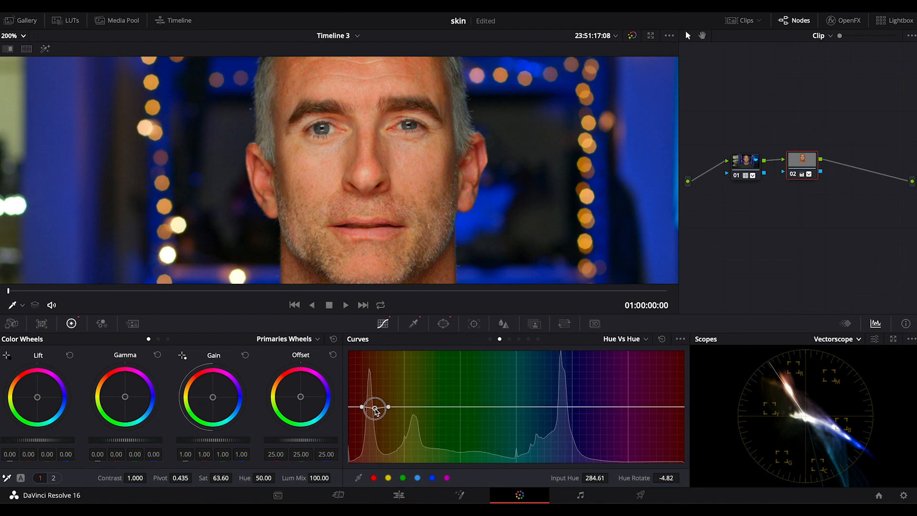
drag(375, 408, 380, 407)
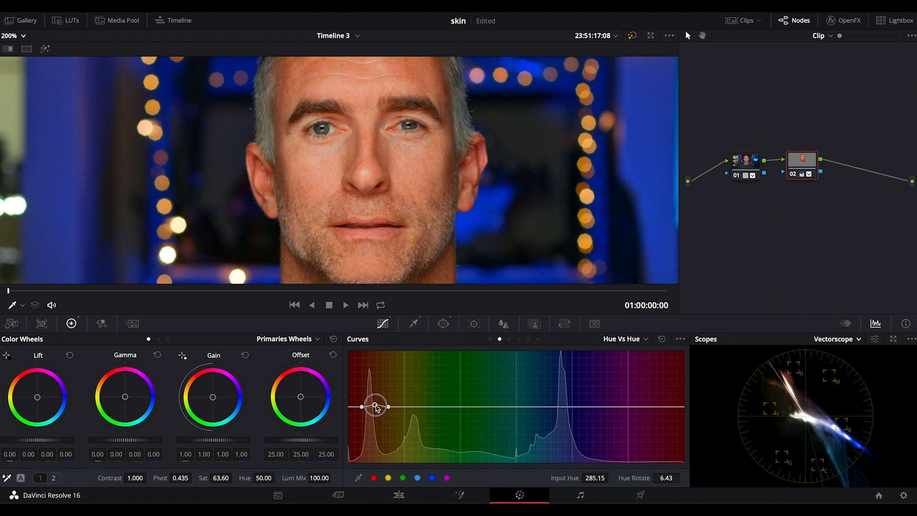
drag(374, 407, 375, 407)
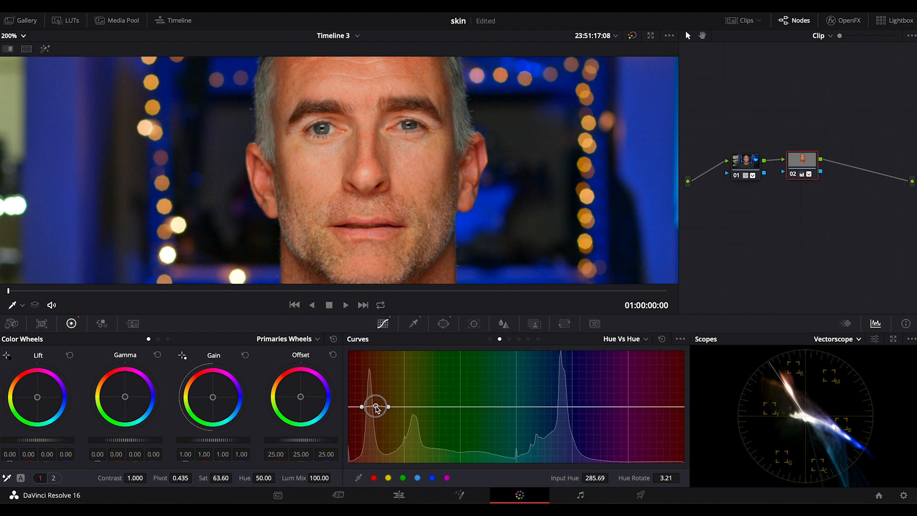
drag(374, 407, 386, 407)
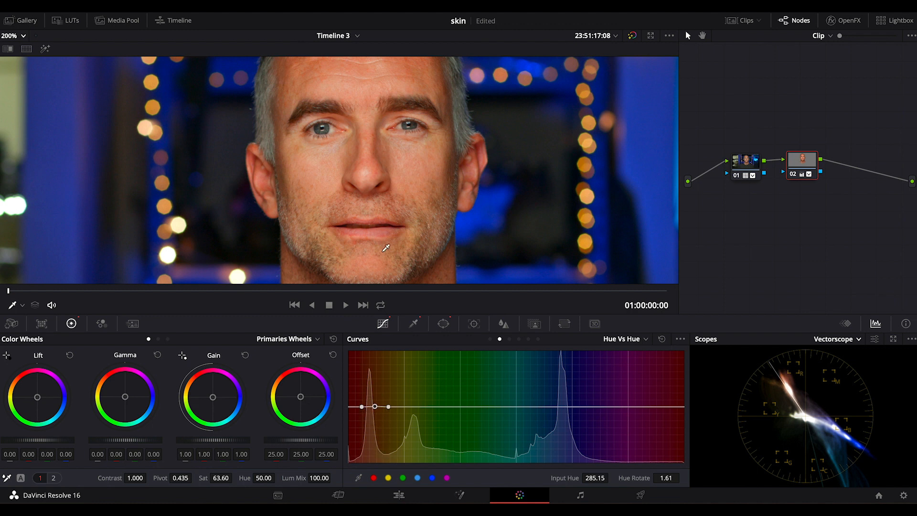
mouse_move(382, 178)
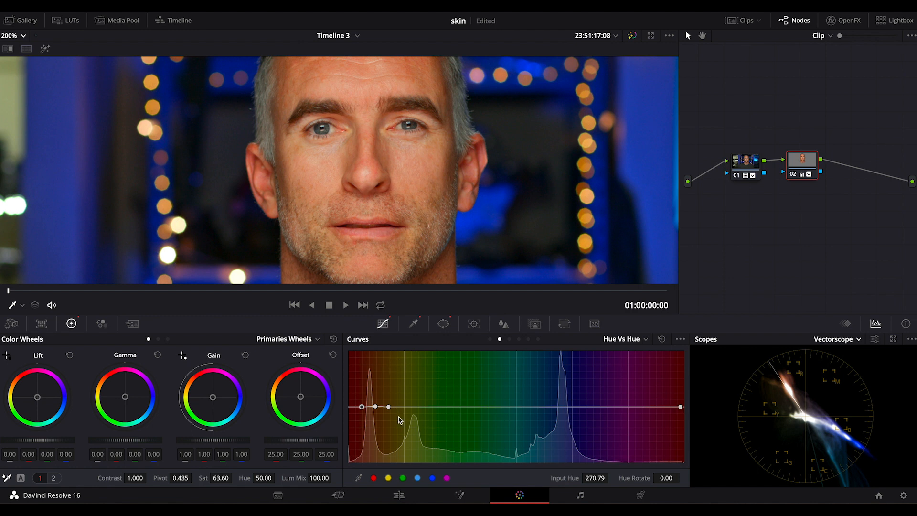
Step: Adjust the left curve point to a small negative hue rotation
drag(362, 407, 353, 405)
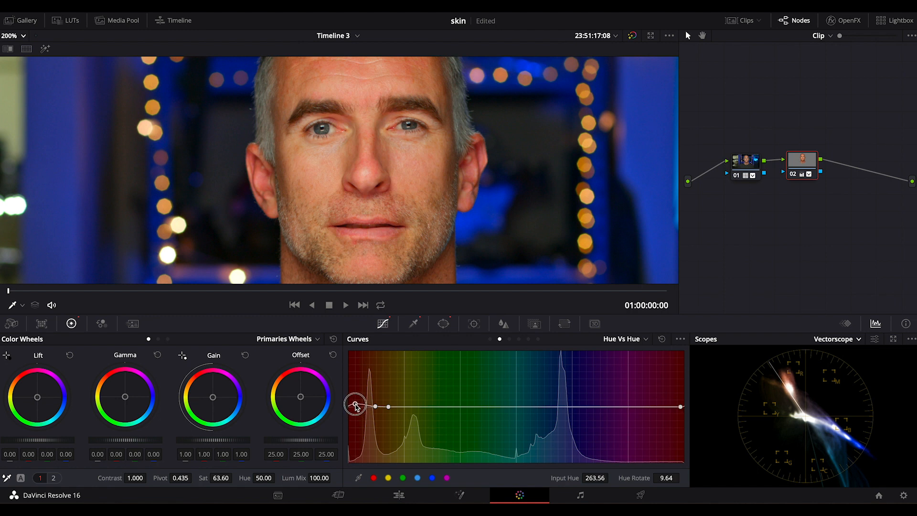
drag(355, 405, 355, 409)
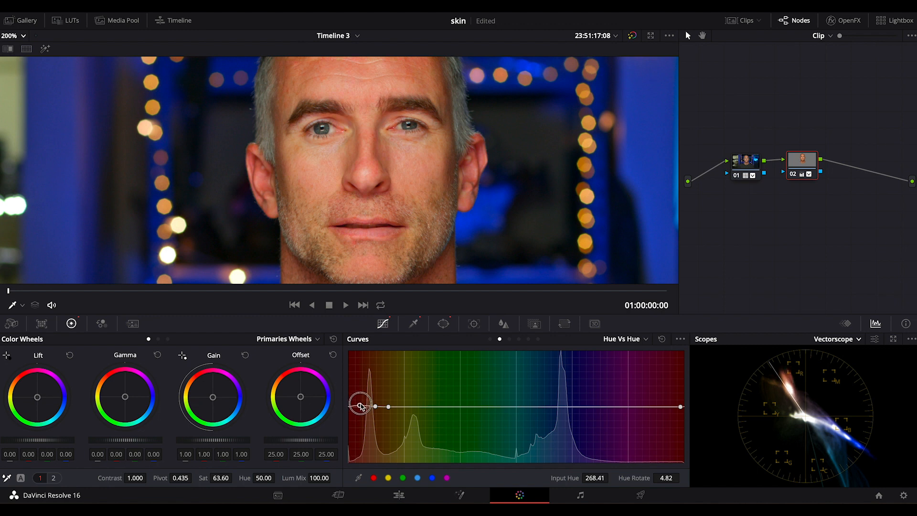
drag(360, 406, 359, 409)
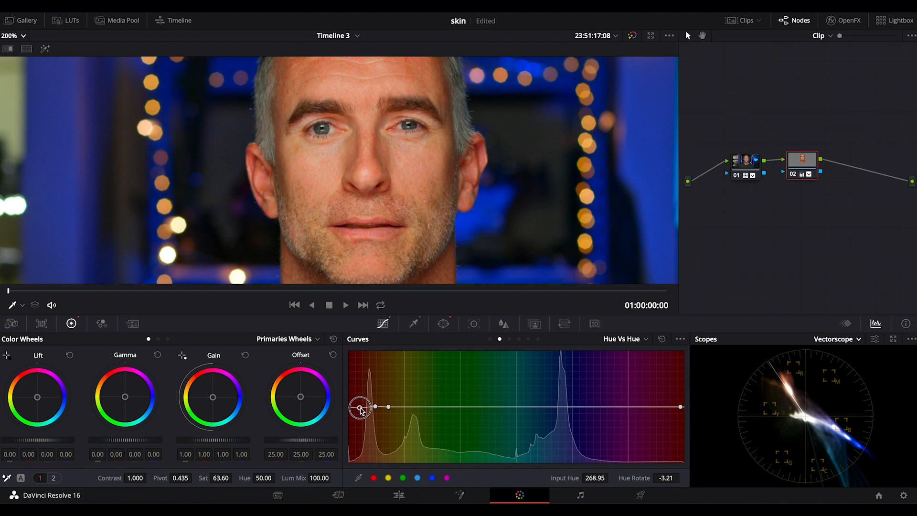
drag(362, 408, 360, 408)
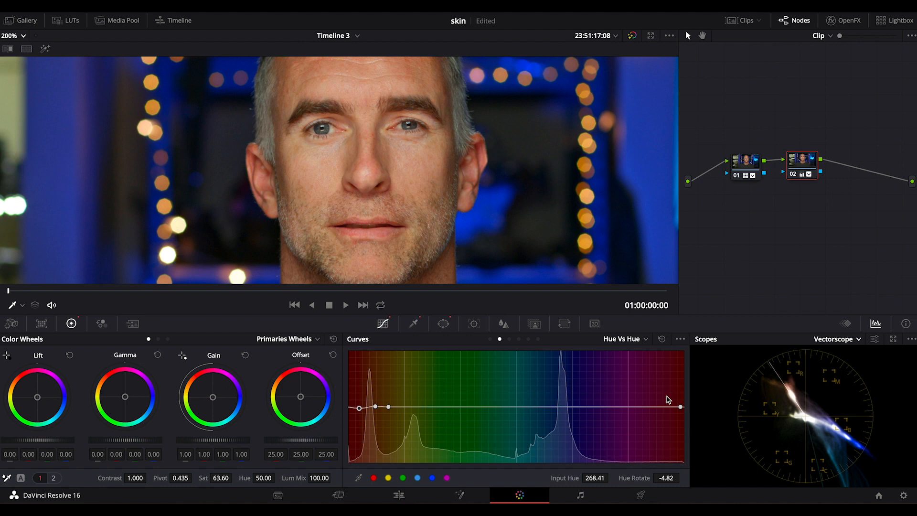
Step: Raise node 02's saturation from 63.60 to 100 on Primaries page 1
click(53, 477)
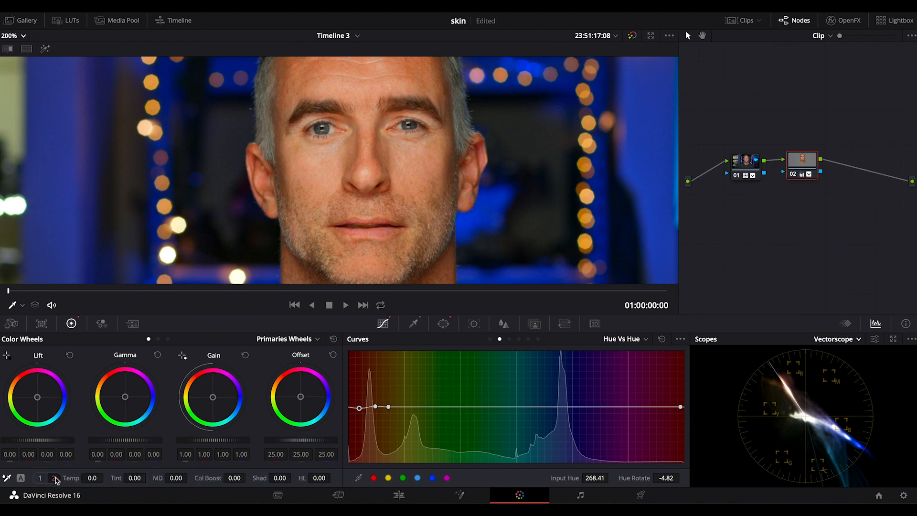
click(54, 478)
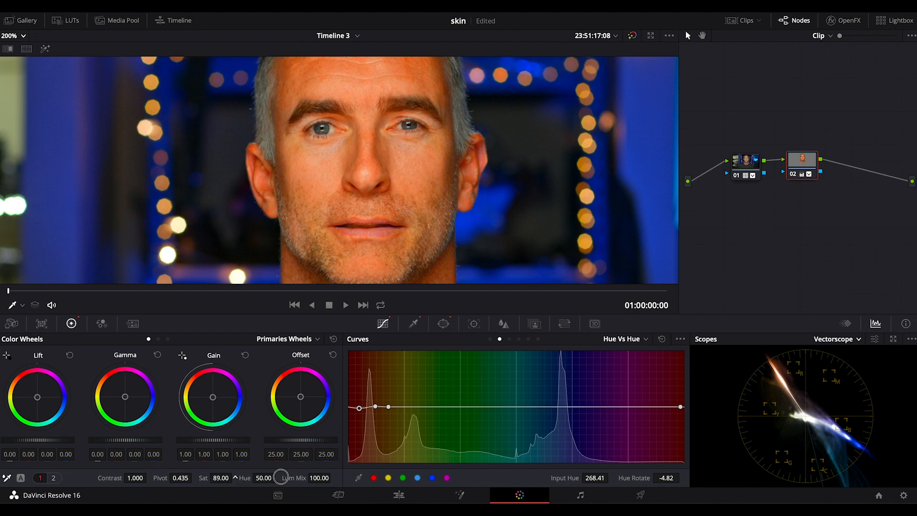
drag(281, 478, 339, 478)
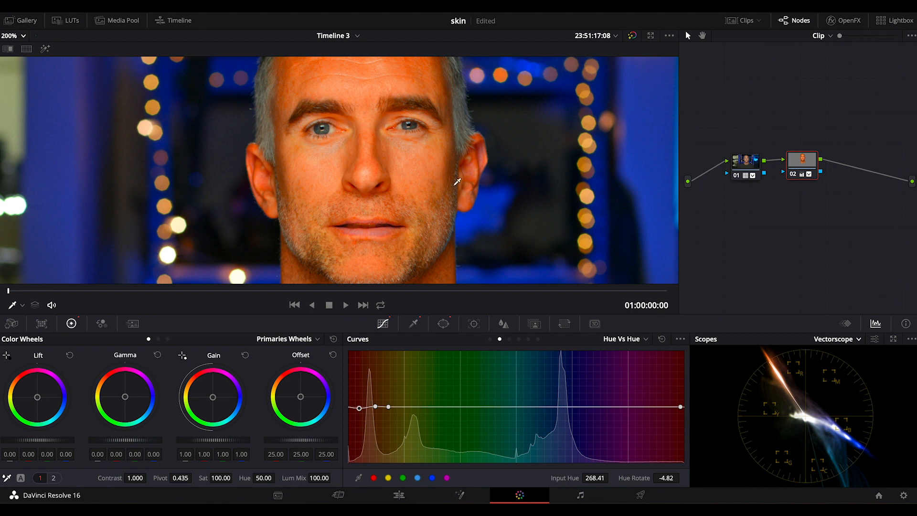
mouse_move(243, 403)
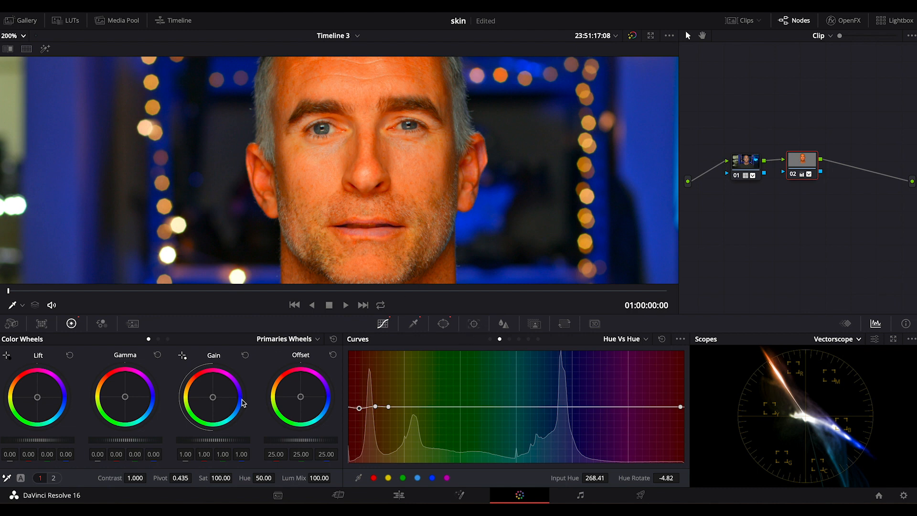
mouse_move(196, 481)
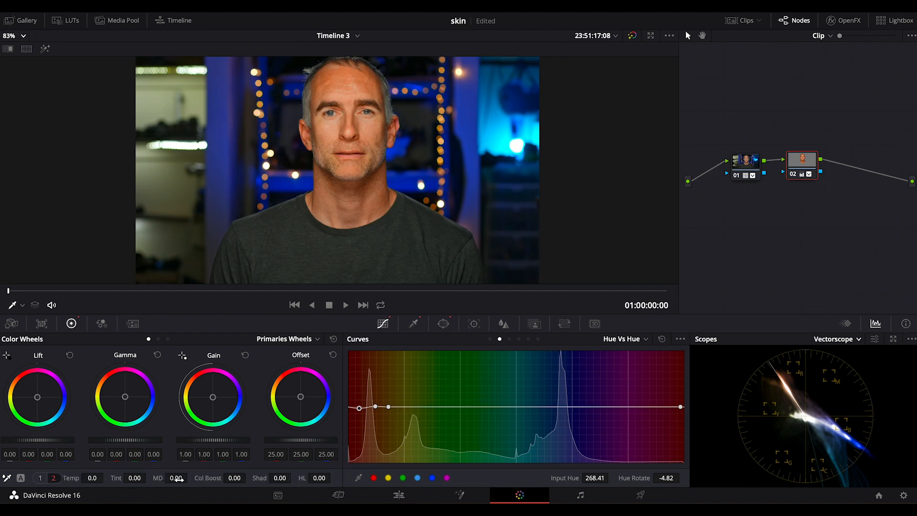
click(9, 35)
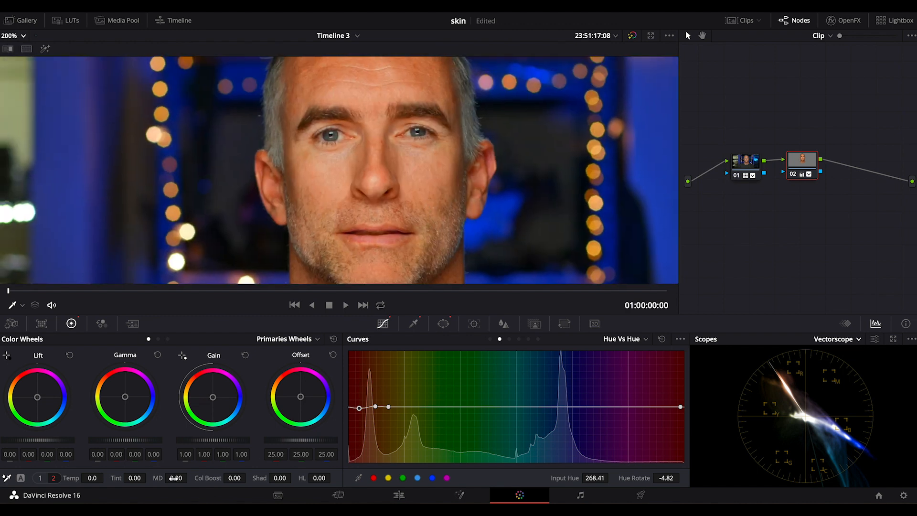
Step: Test strong positive and negative midtone detail on the face, settling at 5.50
drag(176, 477, 208, 478)
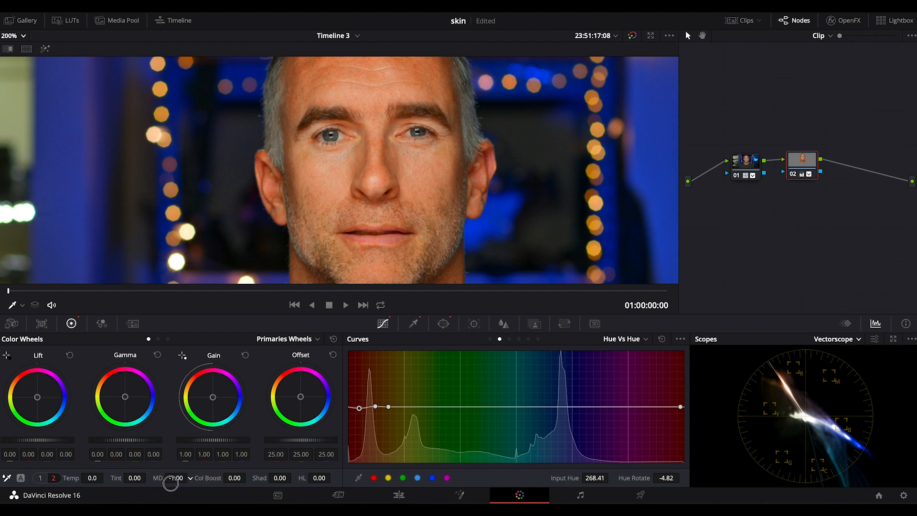
drag(171, 482, 197, 481)
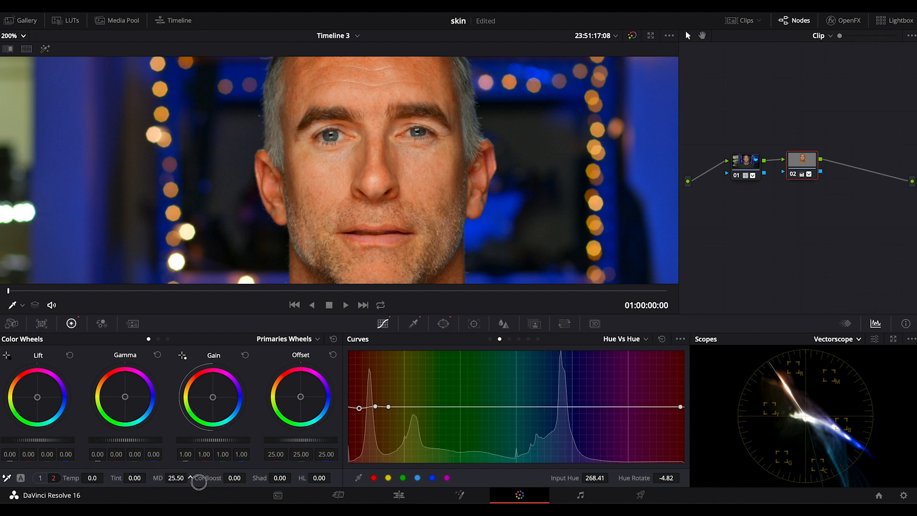
drag(199, 483, 188, 483)
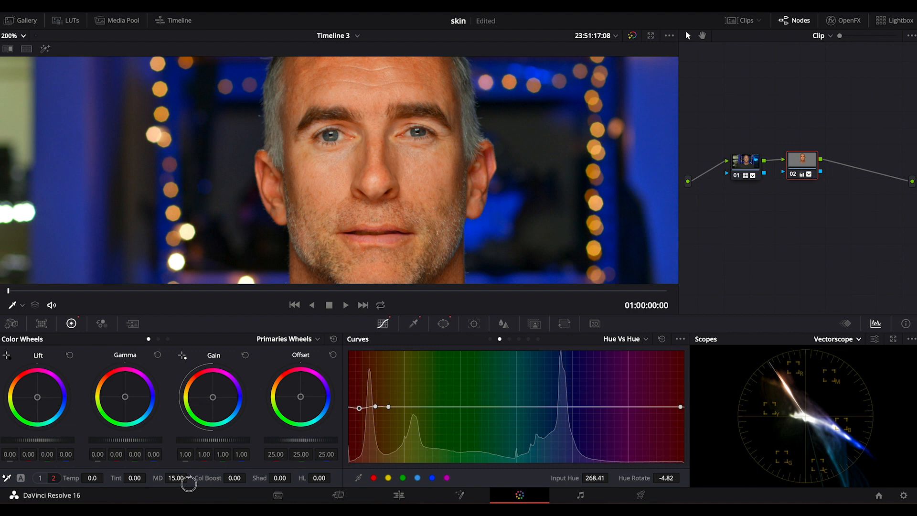
drag(189, 484, 141, 488)
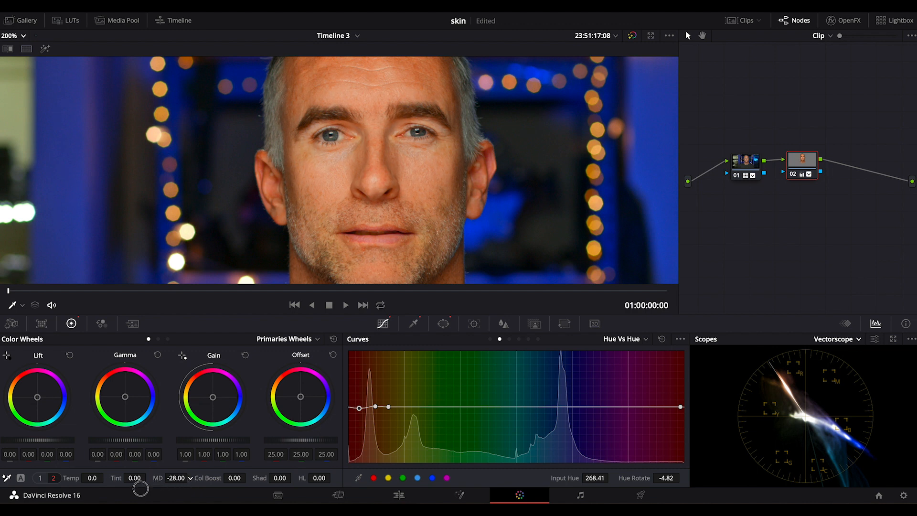
drag(141, 488, 111, 491)
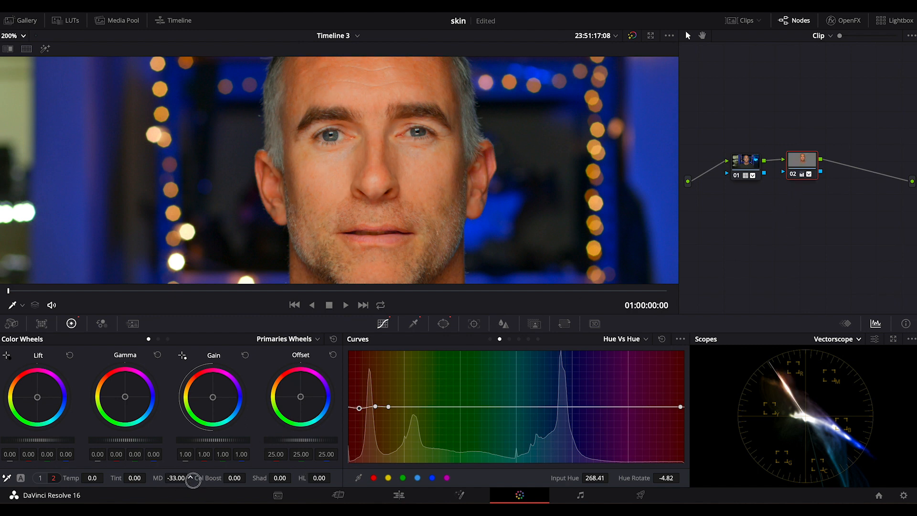
drag(190, 480, 233, 485)
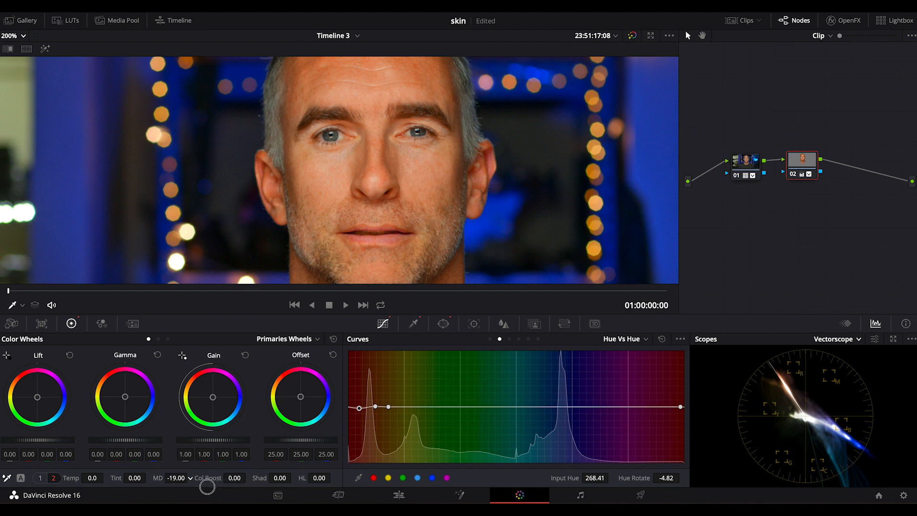
drag(206, 486, 217, 489)
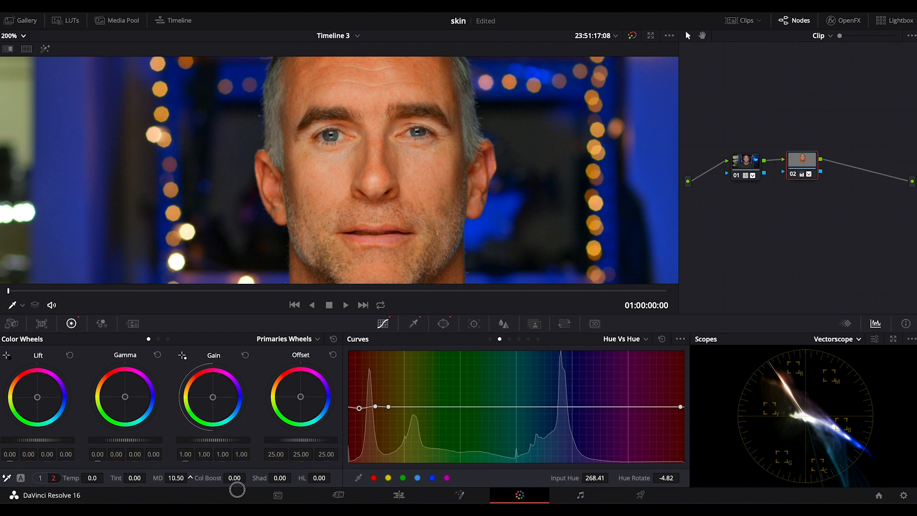
drag(237, 489, 228, 489)
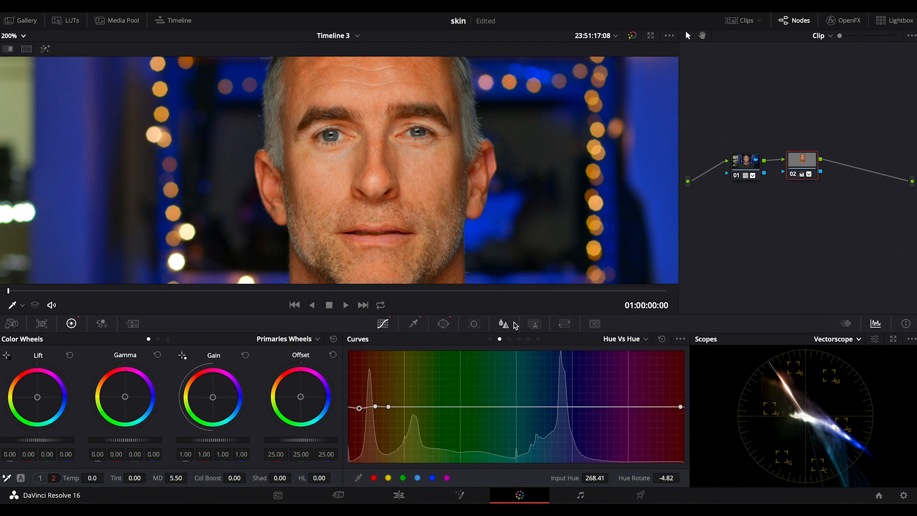
mouse_move(33, 29)
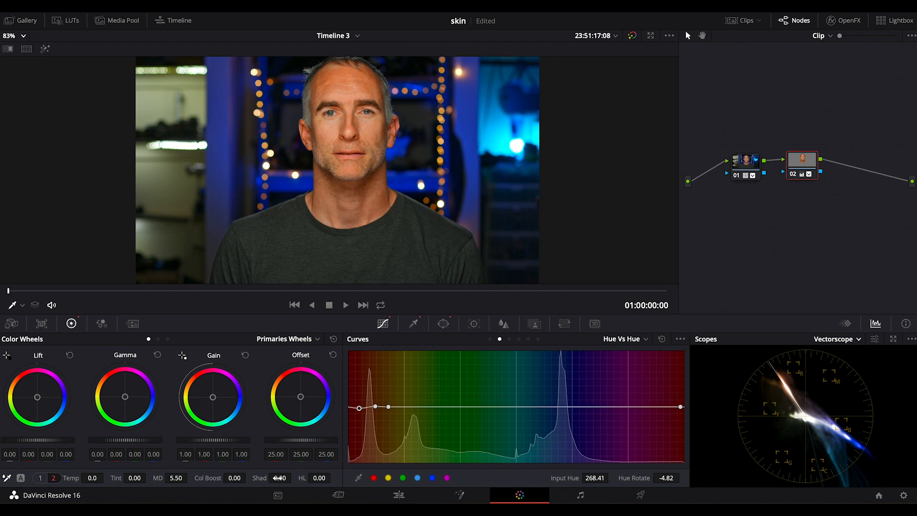
Step: Pull node 02's saturation back down to 62.80, keeping midtone detail at 5.50
click(39, 477)
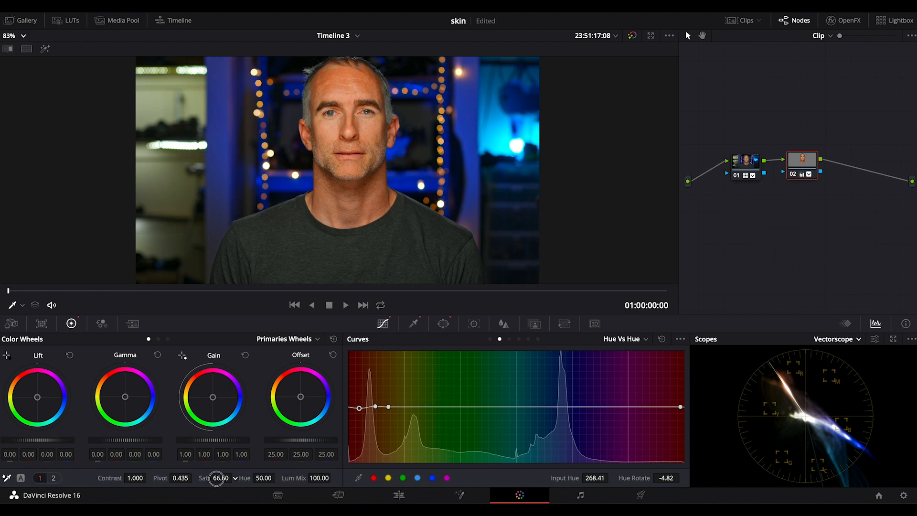
drag(220, 478, 218, 478)
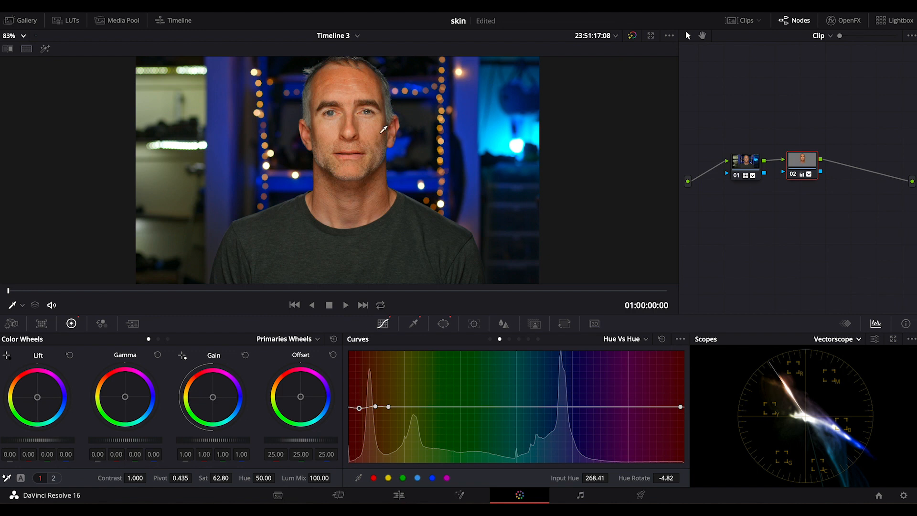
mouse_move(706, 308)
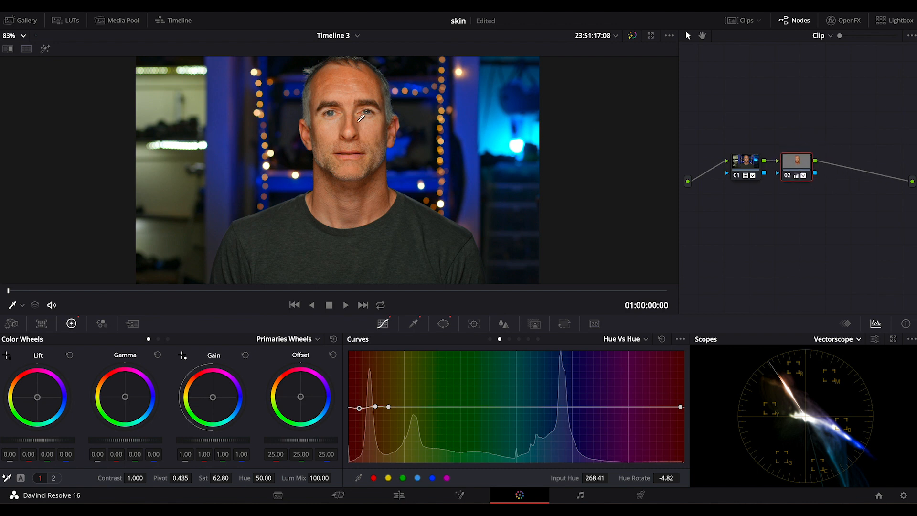
mouse_move(612, 220)
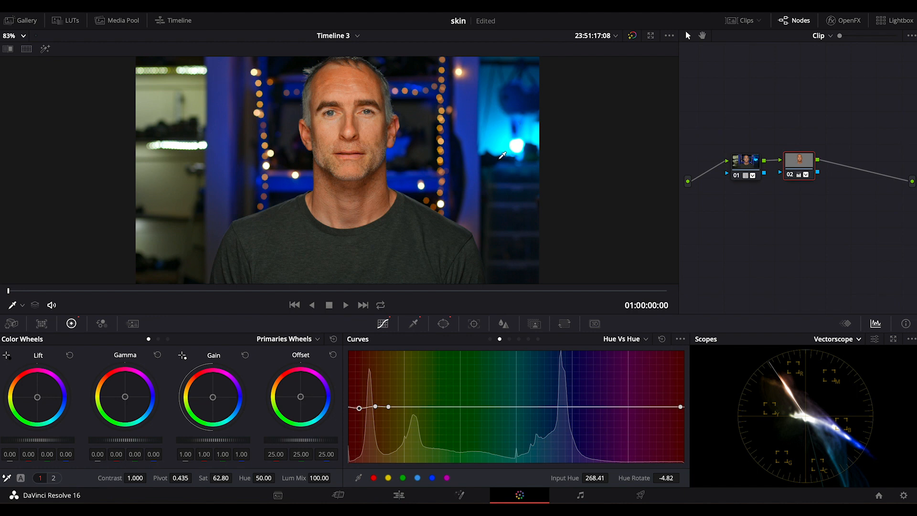
mouse_move(354, 87)
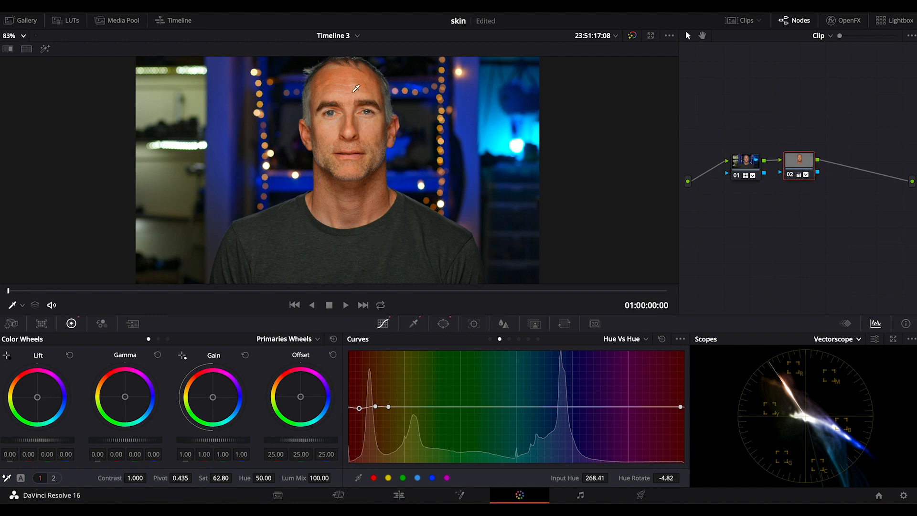
mouse_move(772, 258)
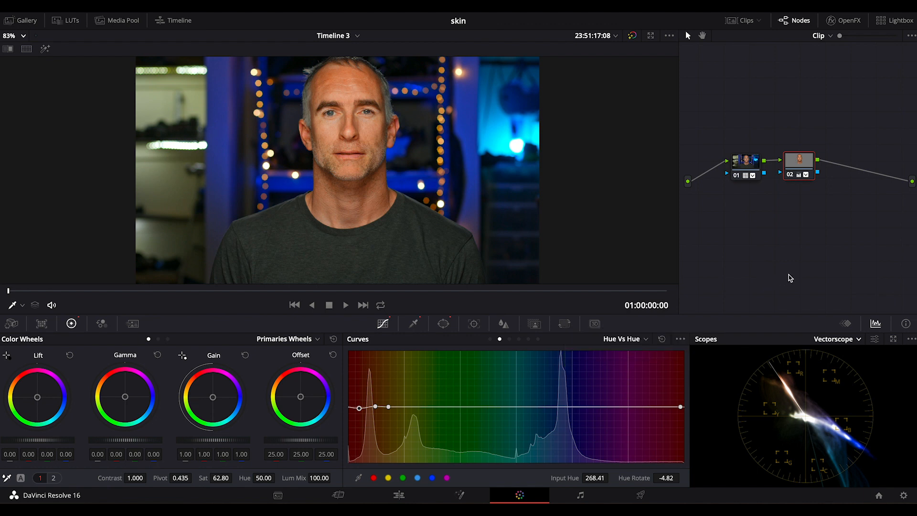
mouse_move(806, 256)
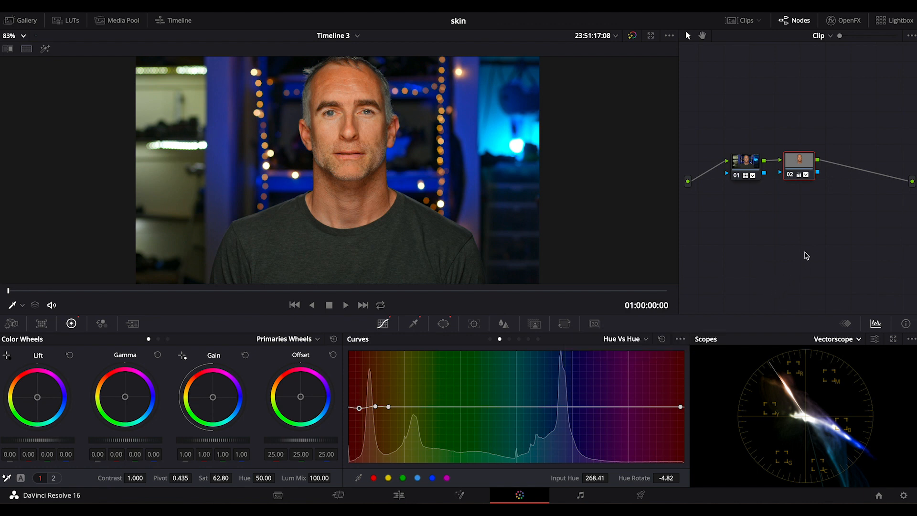
Step: Branch the tree after the skin node into parallel and outside nodes feeding a Layer Mixer
click(858, 160)
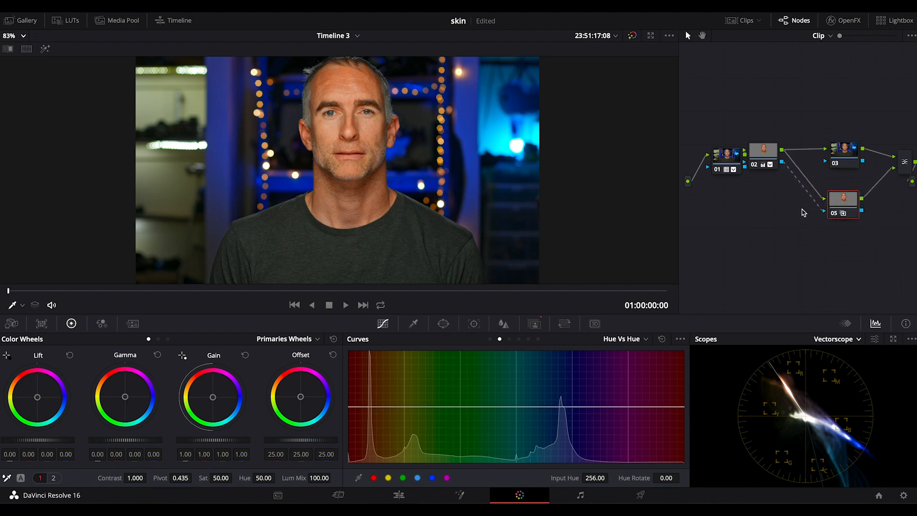
click(763, 157)
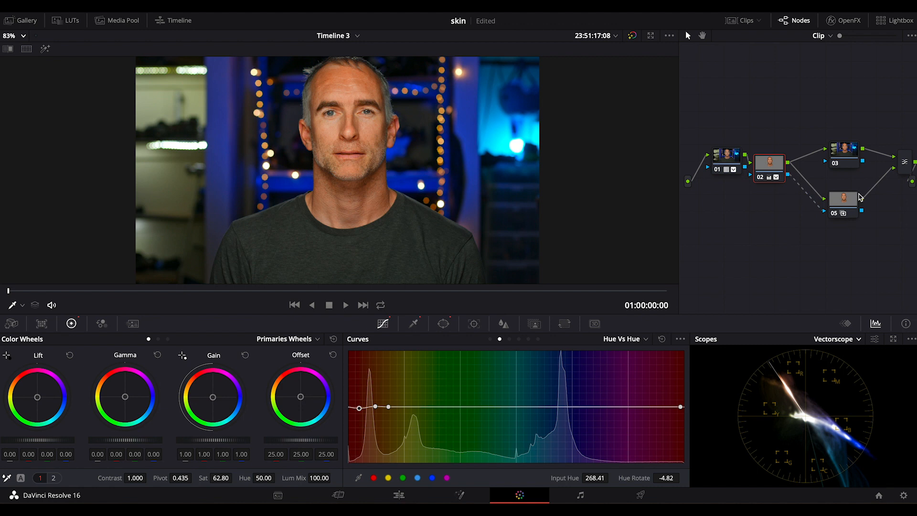
mouse_move(848, 195)
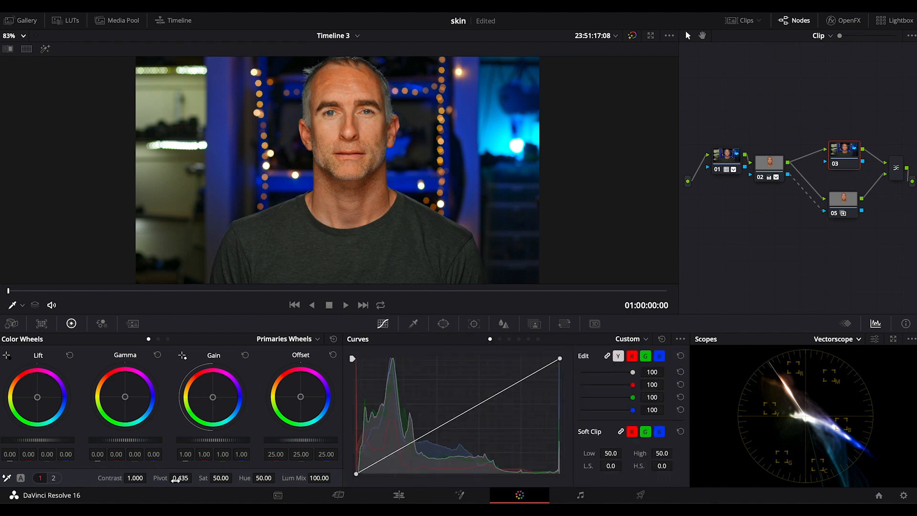
Step: Cool the background node's colour temperature, settling at -1000
click(53, 477)
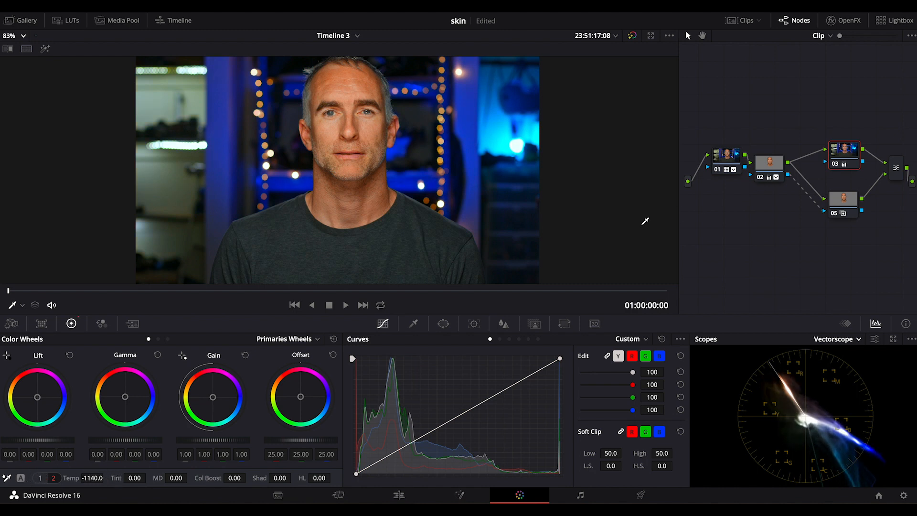
drag(88, 477, 70, 478)
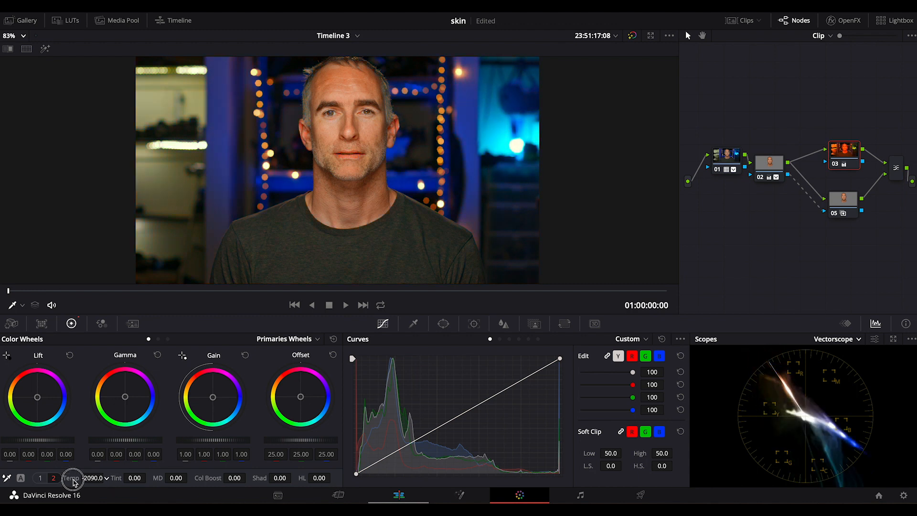
drag(74, 477, 132, 477)
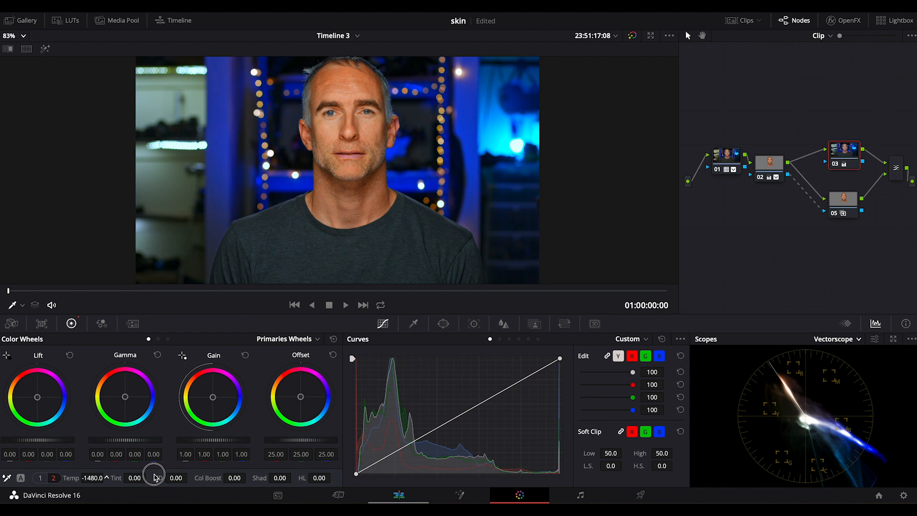
drag(155, 477, 179, 477)
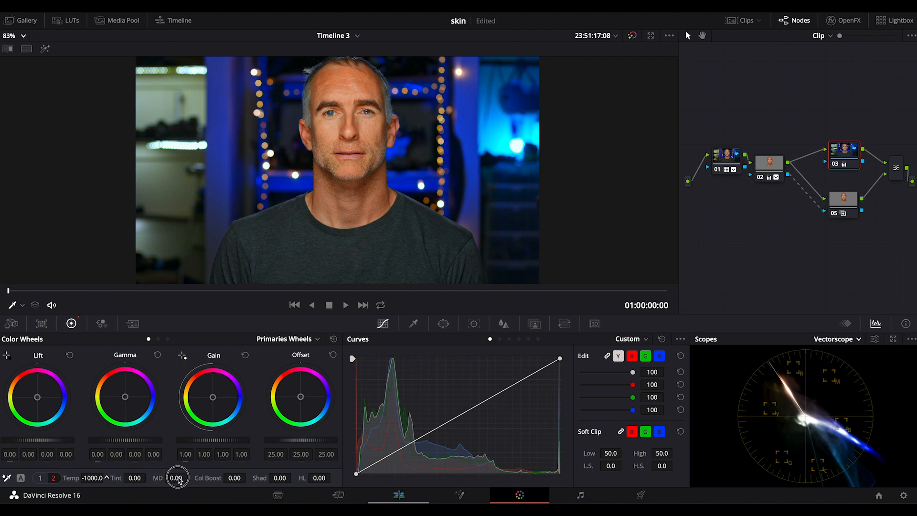
drag(177, 477, 175, 478)
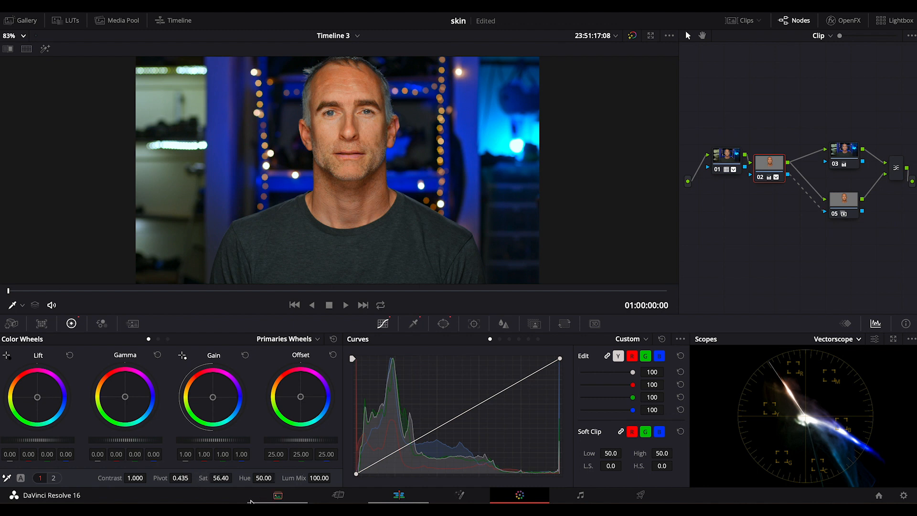
Step: Reselect the background node, then switch to Timeline 1 with the woman's clip
click(726, 157)
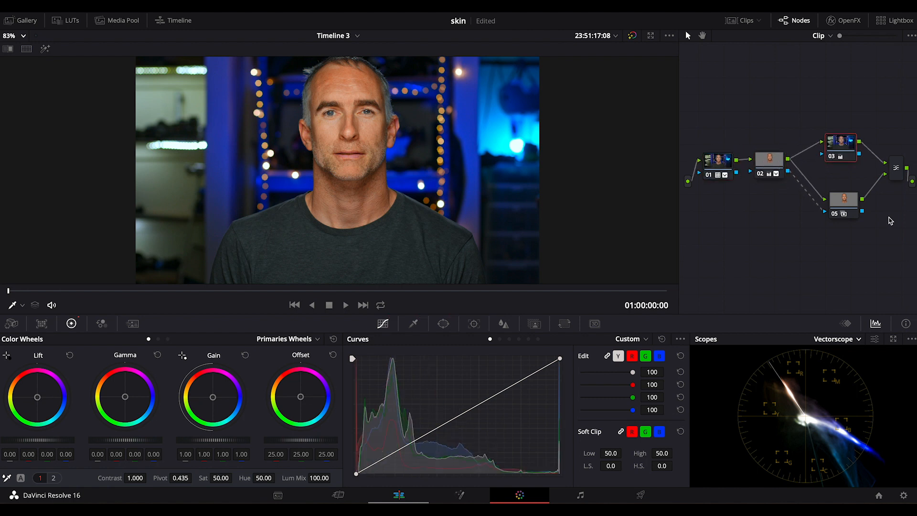
click(338, 35)
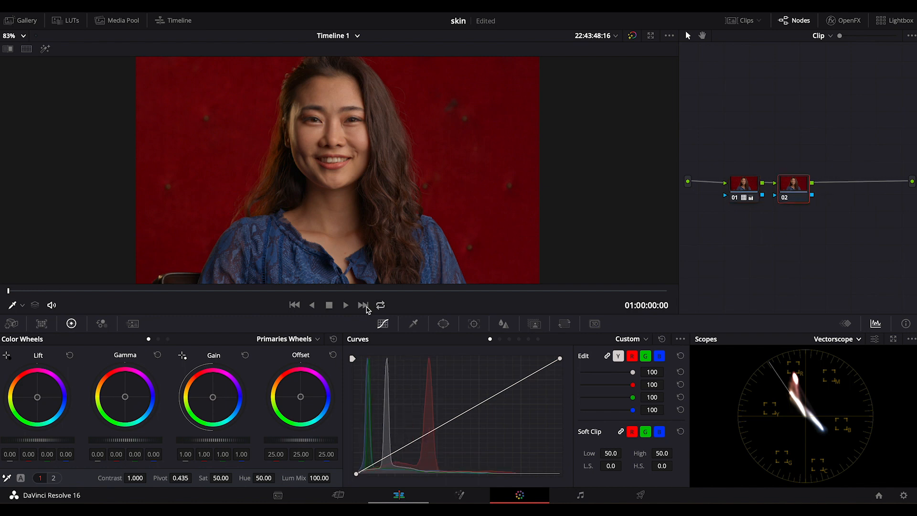
Step: Key the woman's skin with the qualifier eyedropper and raise node 02's saturation to 71.80
click(413, 324)
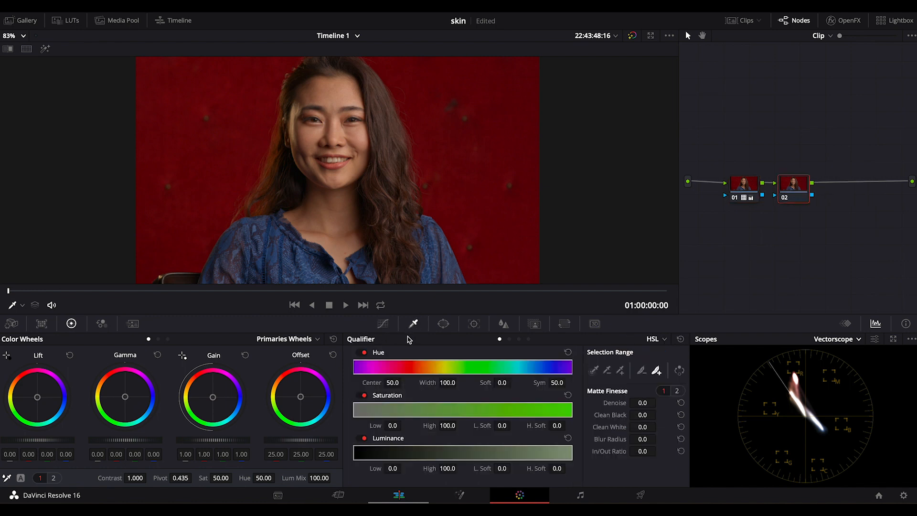
mouse_move(414, 314)
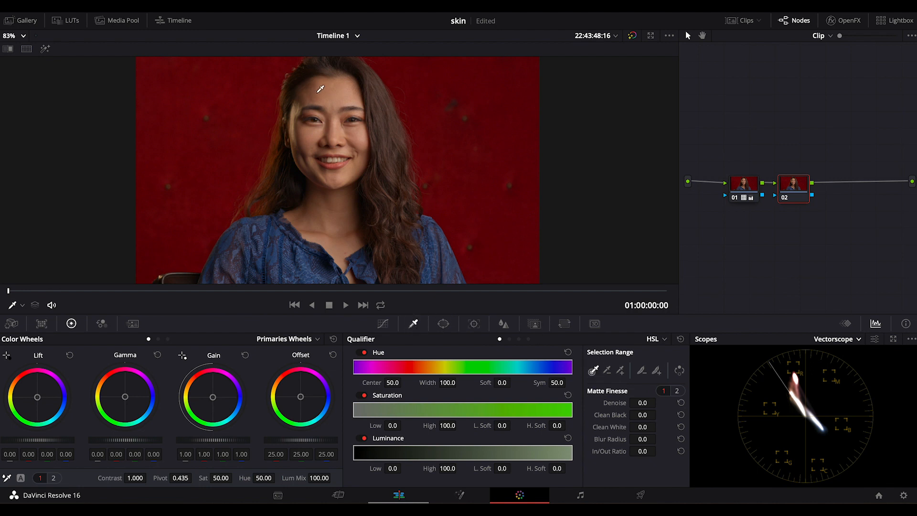
click(342, 92)
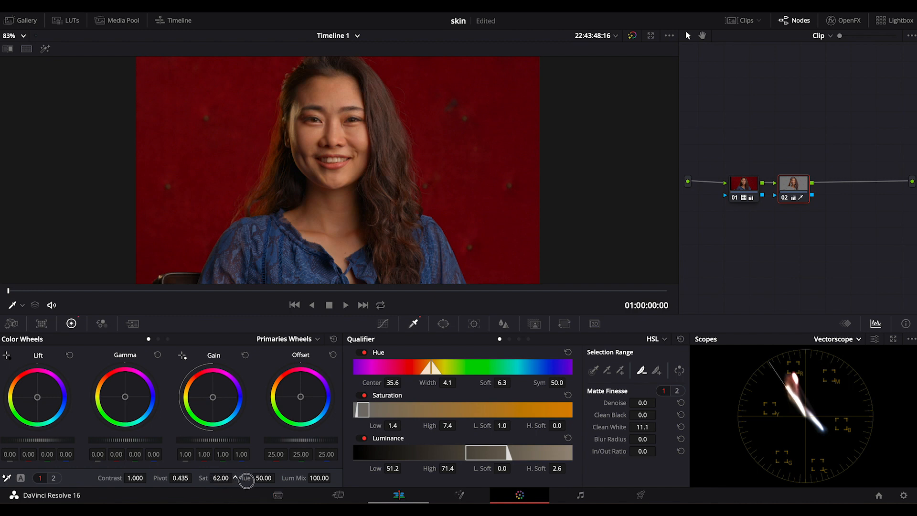
click(21, 35)
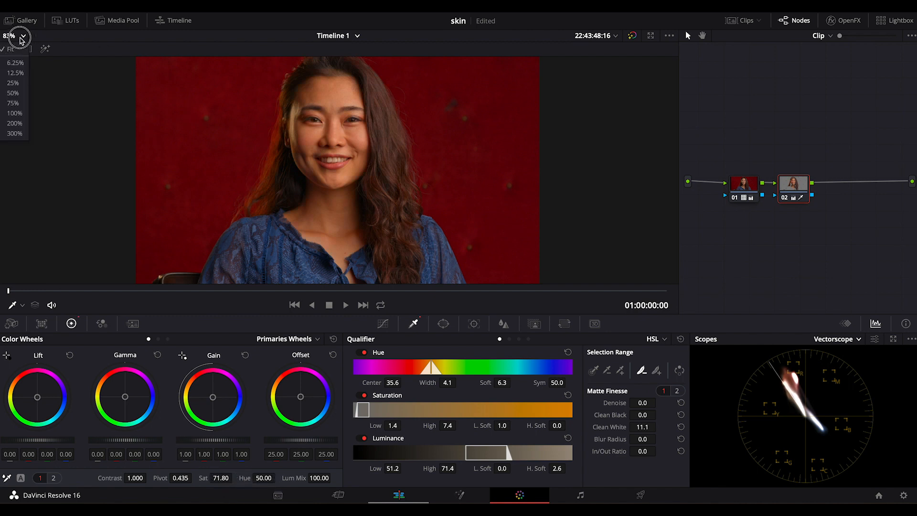
Step: At 200% viewer zoom, drag the red Hue vs Hue point to a -14.46 skin hue rotation
click(14, 123)
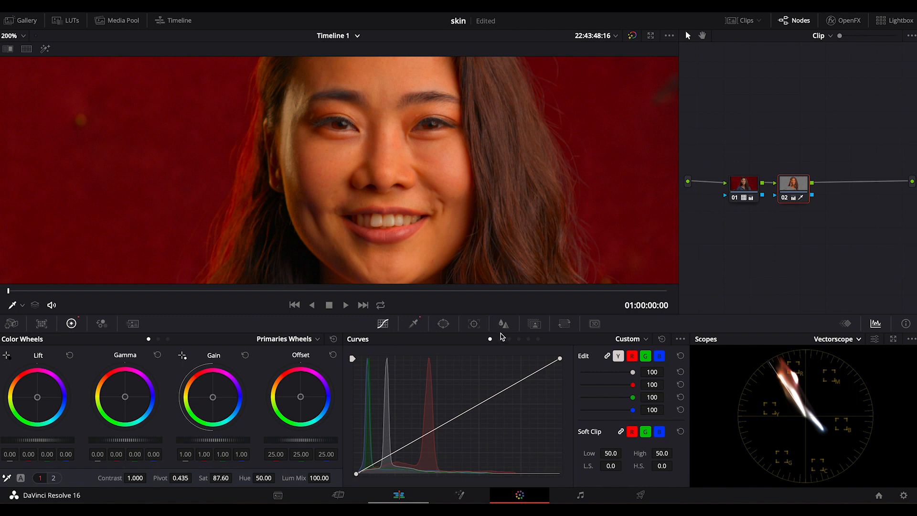
mouse_move(783, 220)
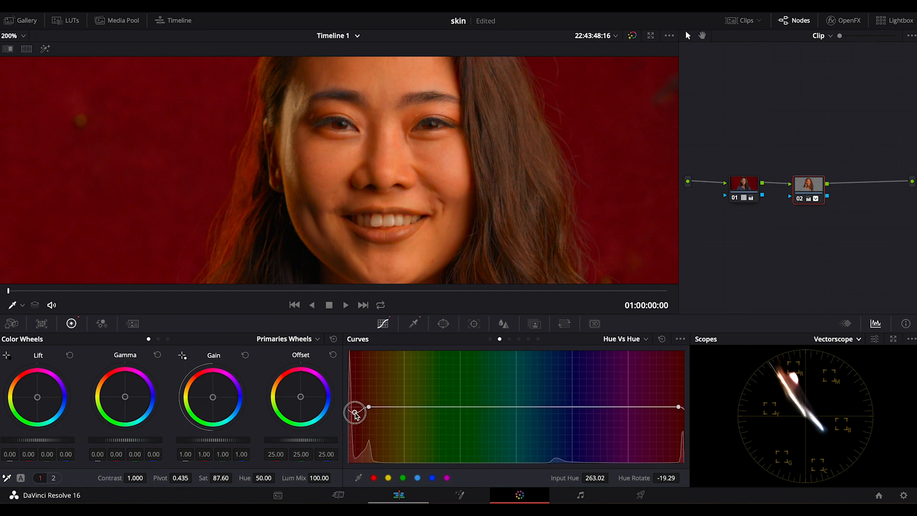
drag(355, 413, 356, 407)
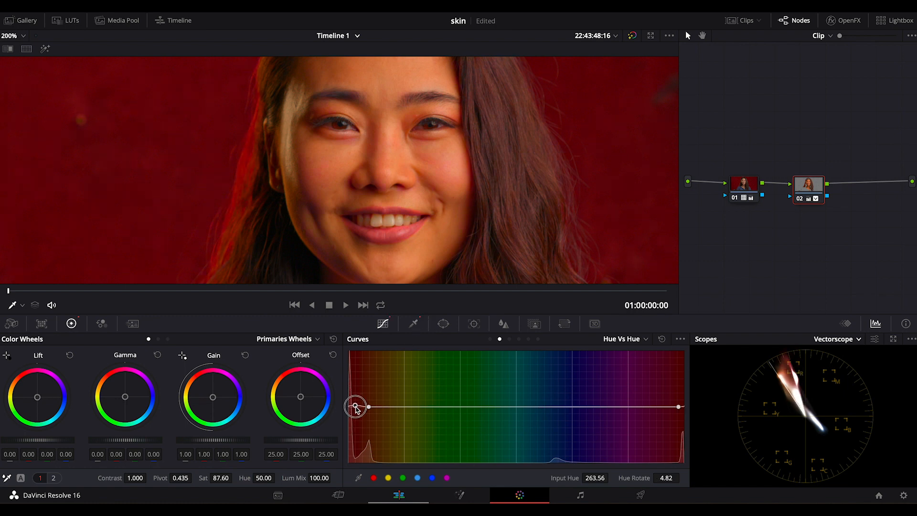
drag(356, 406, 358, 386)
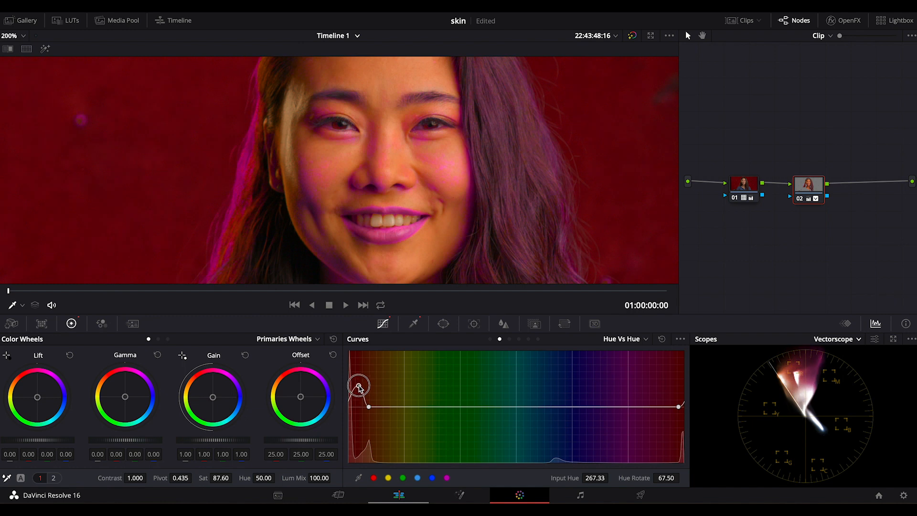
drag(358, 387, 358, 407)
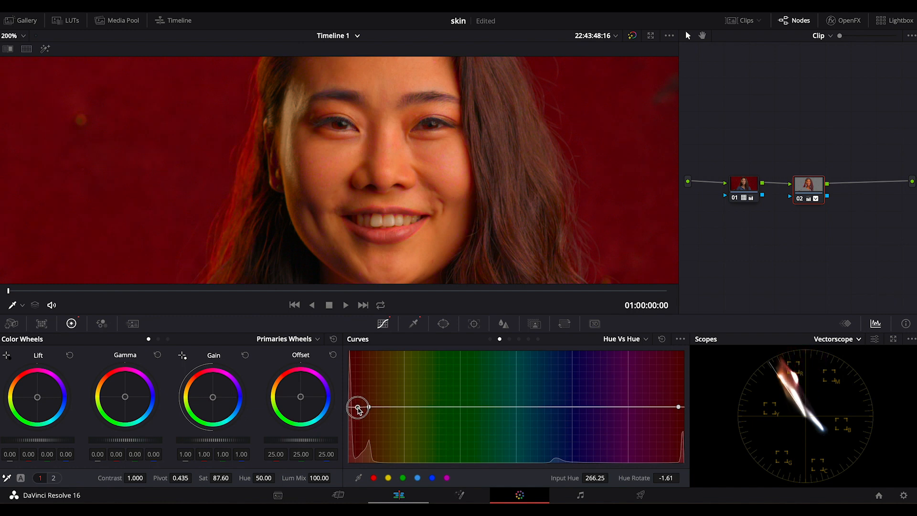
drag(357, 407, 357, 413)
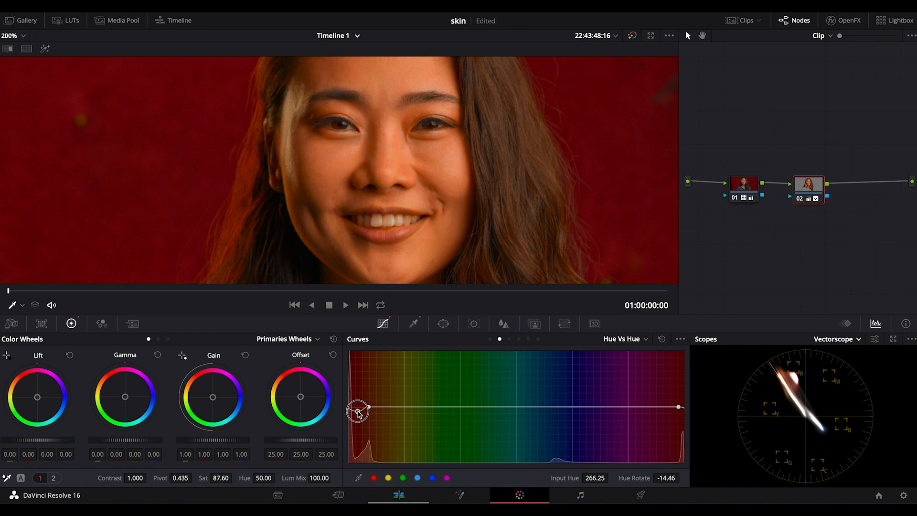
drag(359, 408, 389, 408)
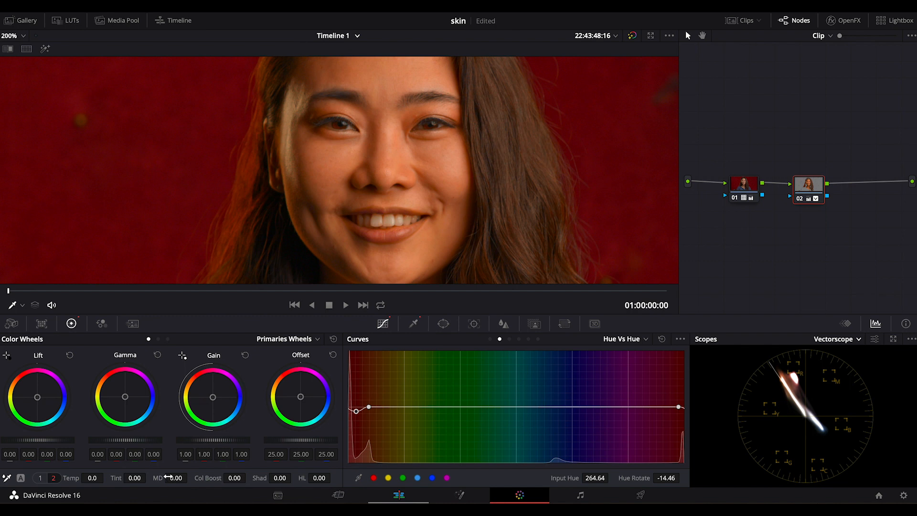
Step: Set midtone detail to -53 and the skin node's saturation to 58
drag(176, 478, 152, 478)
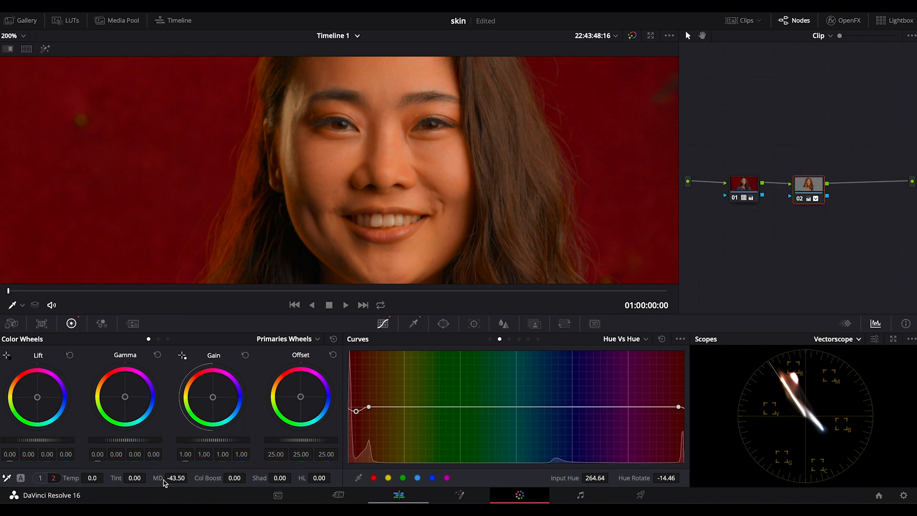
click(39, 477)
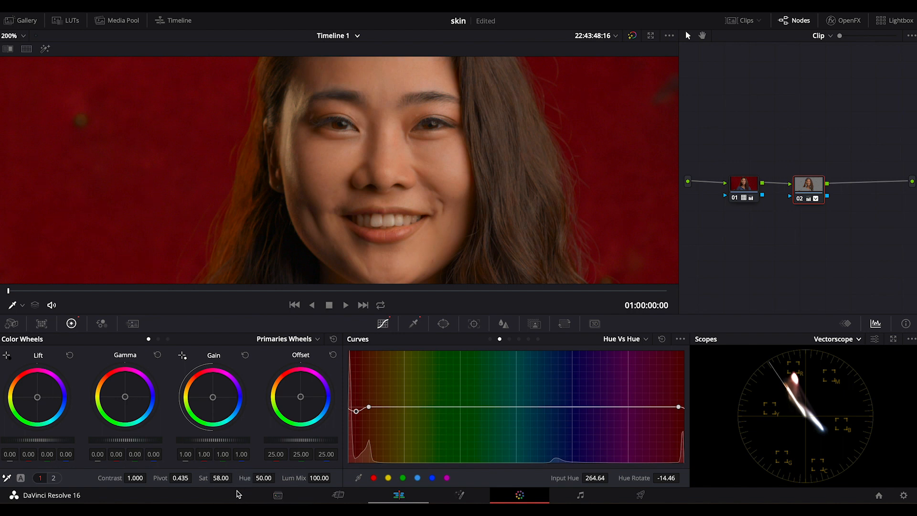
mouse_move(457, 188)
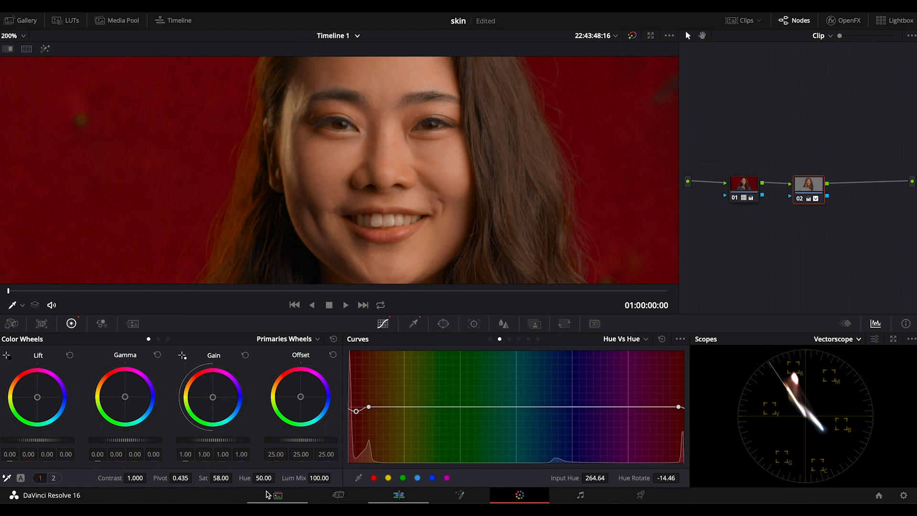
click(53, 478)
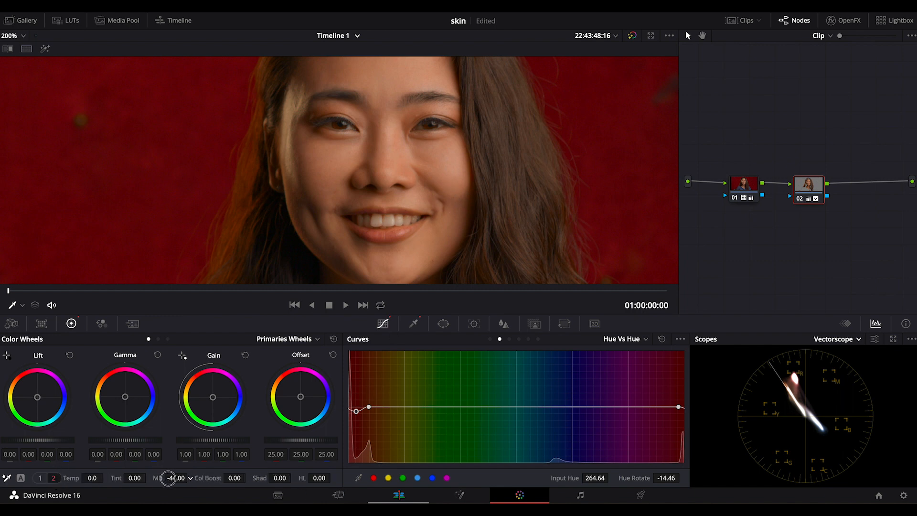
click(504, 323)
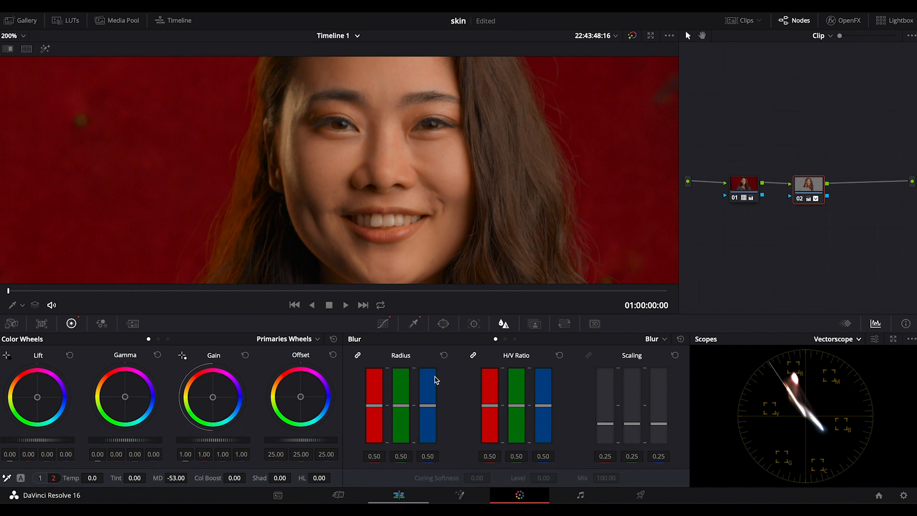
Step: Lower the blur radius to 0.46 and compare the frame at Fit and 200% zoom
drag(402, 406, 403, 410)
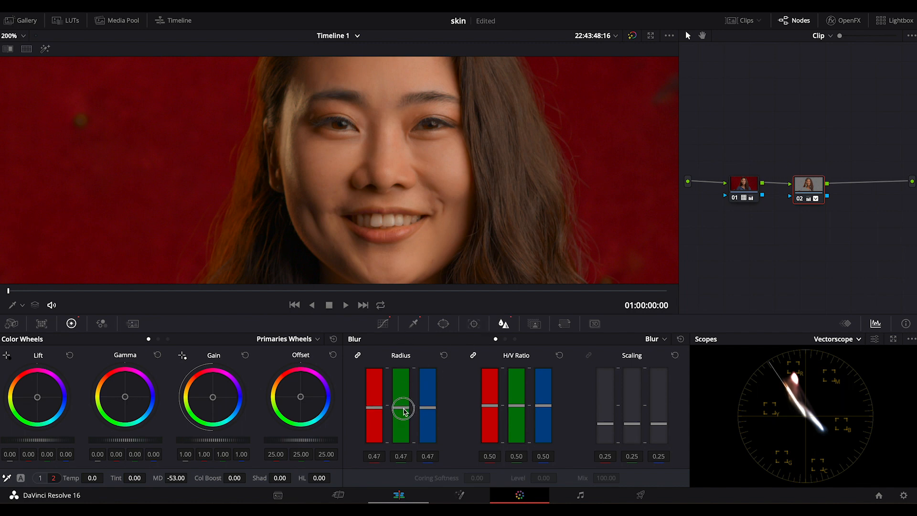
drag(400, 408, 401, 410)
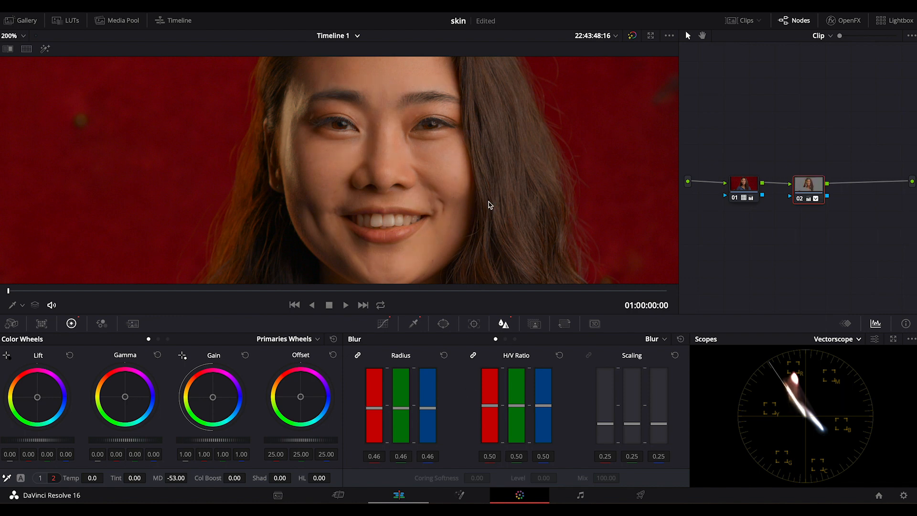
mouse_move(514, 281)
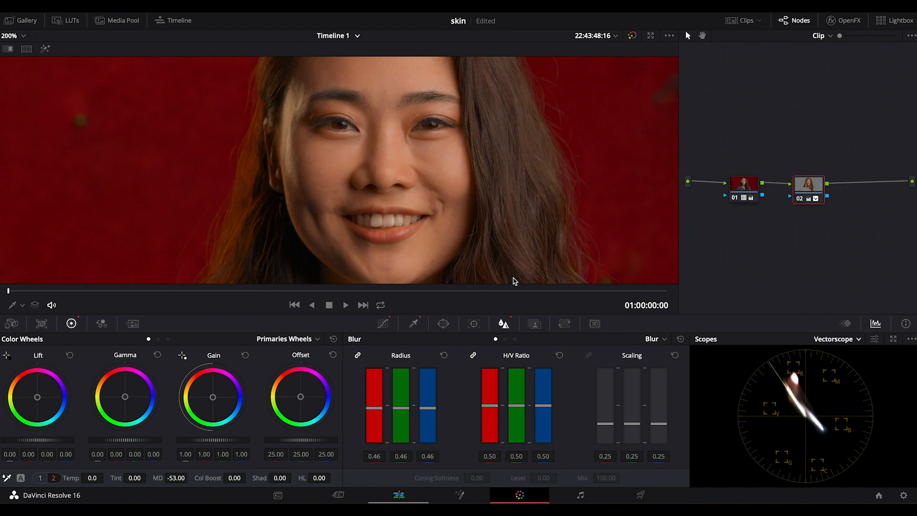
click(13, 35)
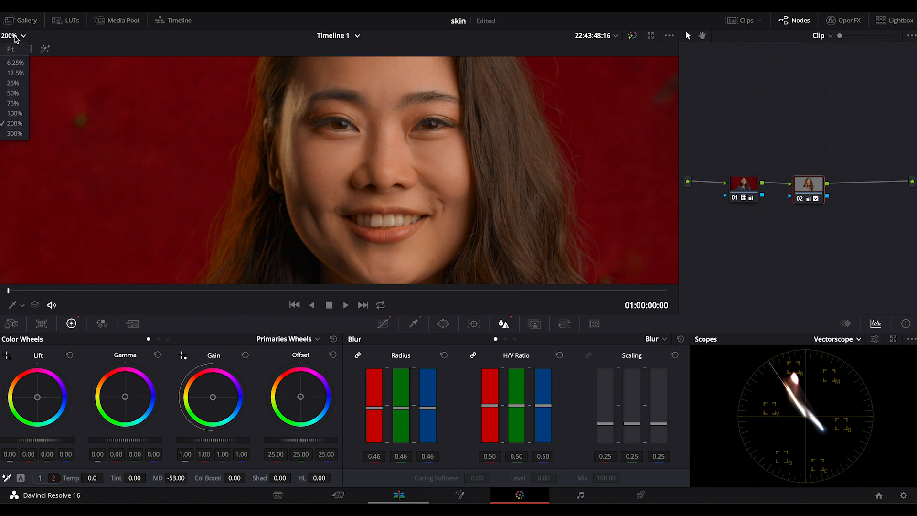
click(9, 49)
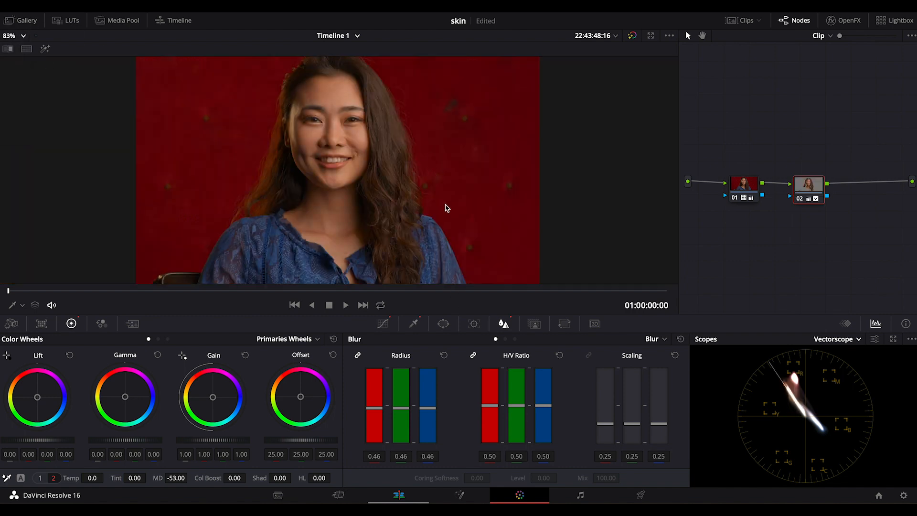
click(15, 35)
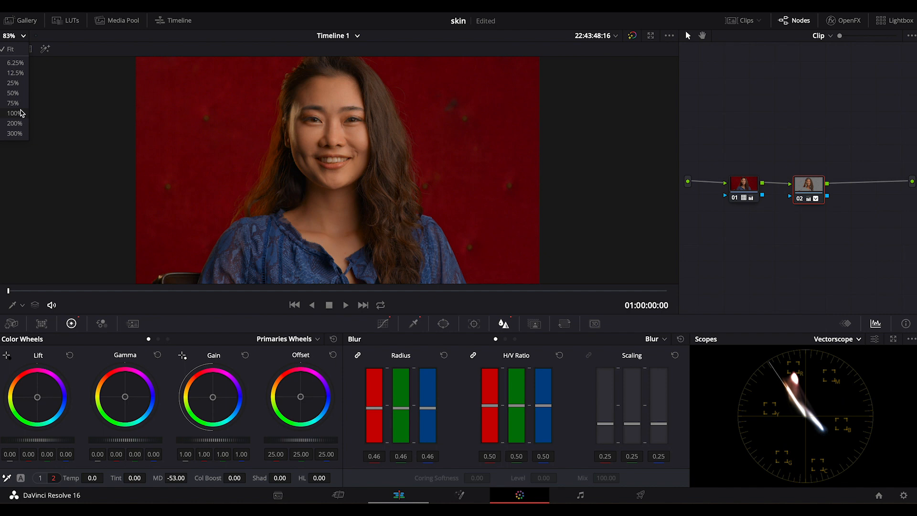
click(14, 123)
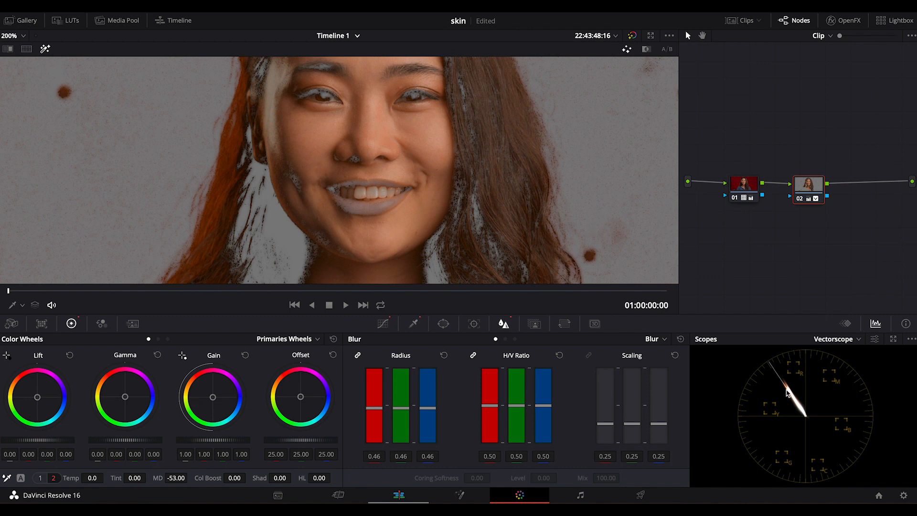
mouse_move(771, 382)
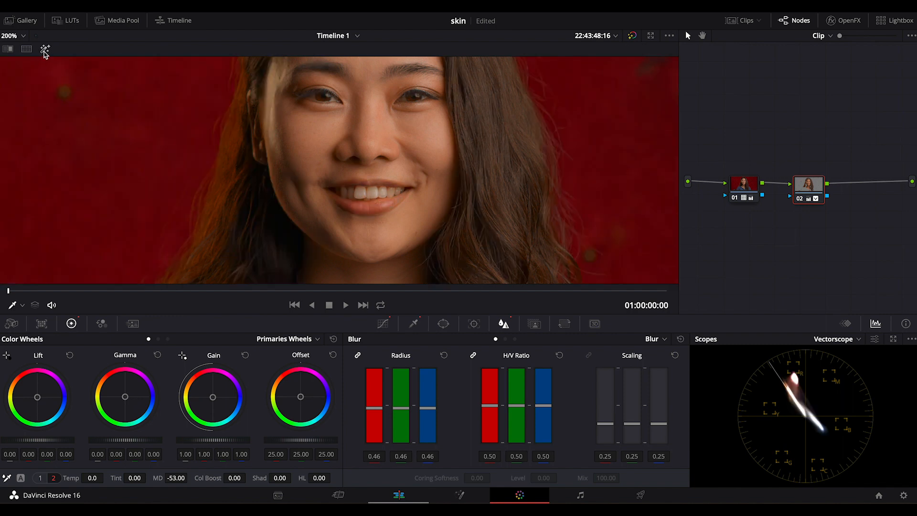
Step: Turn off the qualifier highlight and toggle the skin node to compare the result
click(826, 185)
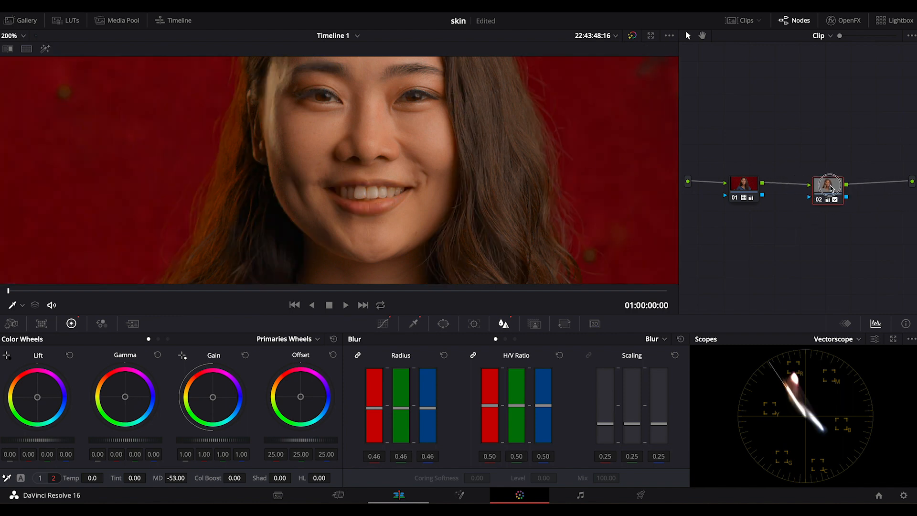
click(11, 35)
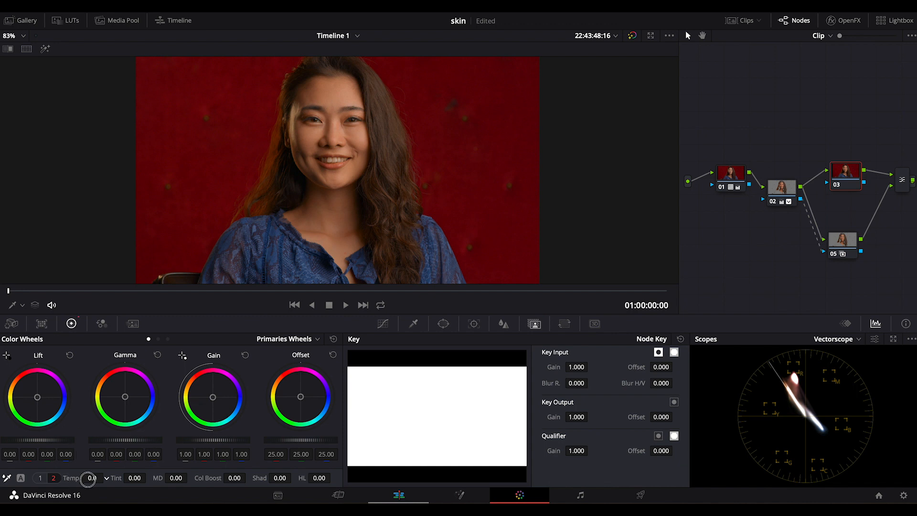
Step: Try cooler temperature and orange/magenta hue shifts on the background node, returning to neutral
drag(91, 477, 59, 478)
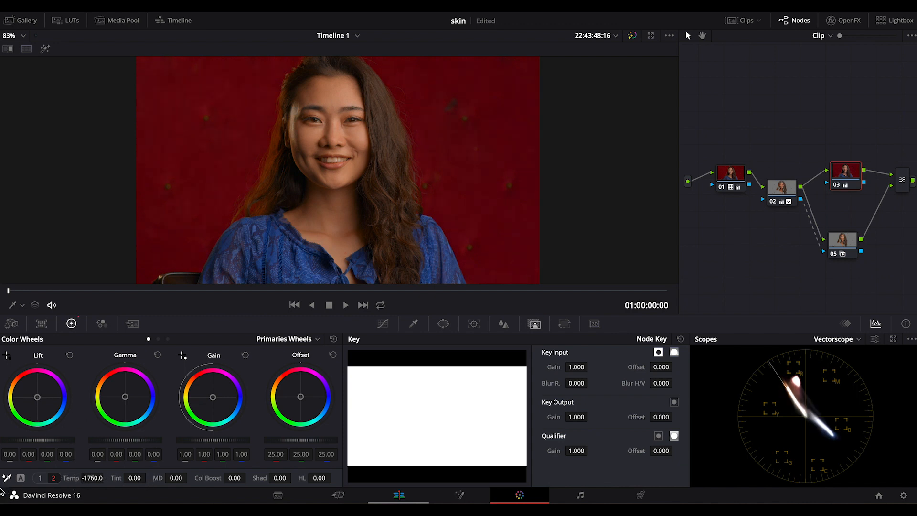
click(236, 480)
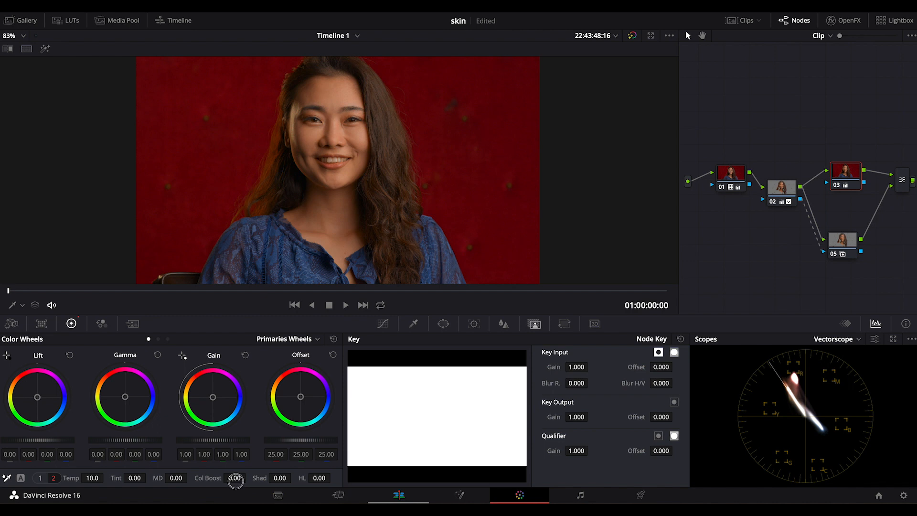
drag(236, 480, 223, 481)
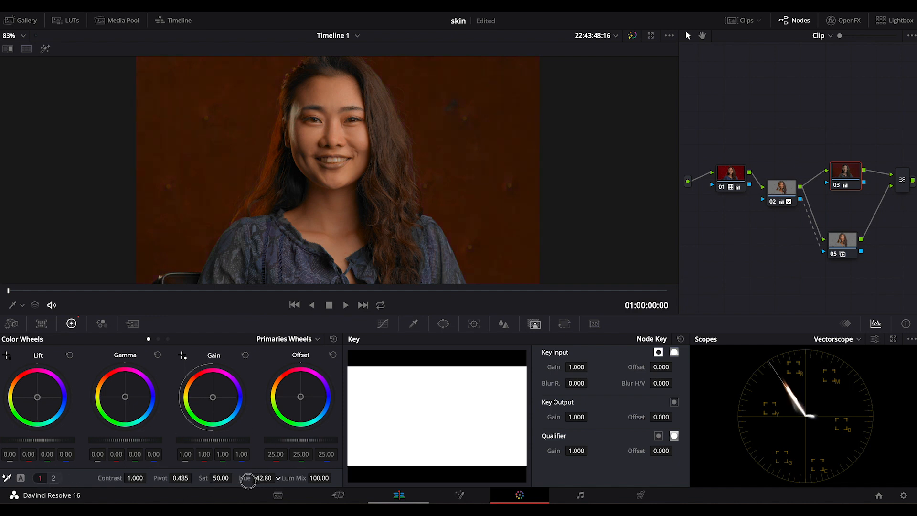
drag(248, 478, 284, 478)
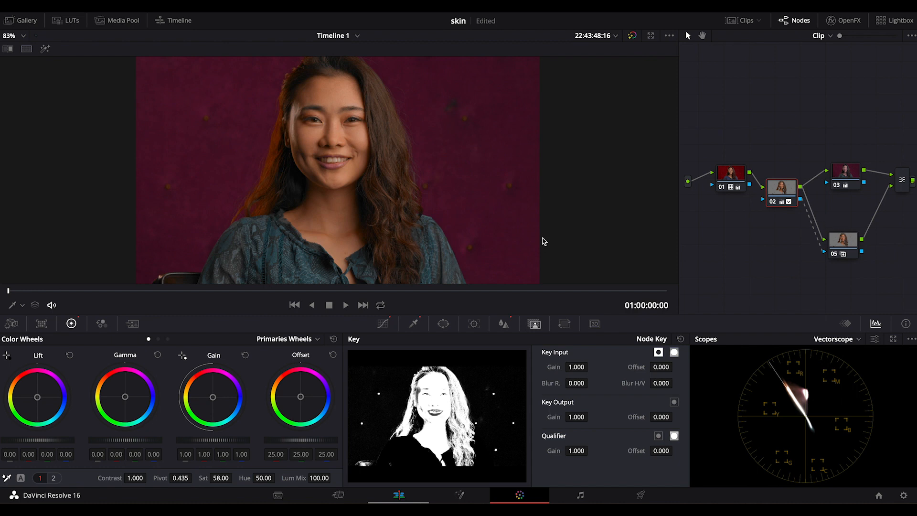
click(357, 35)
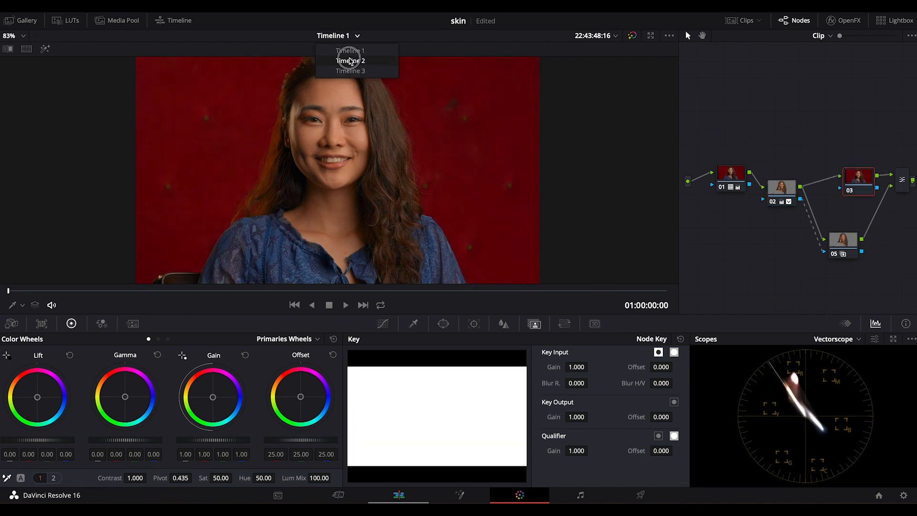
Step: Switch to Timeline 2 with the curly-haired woman's clip
click(350, 60)
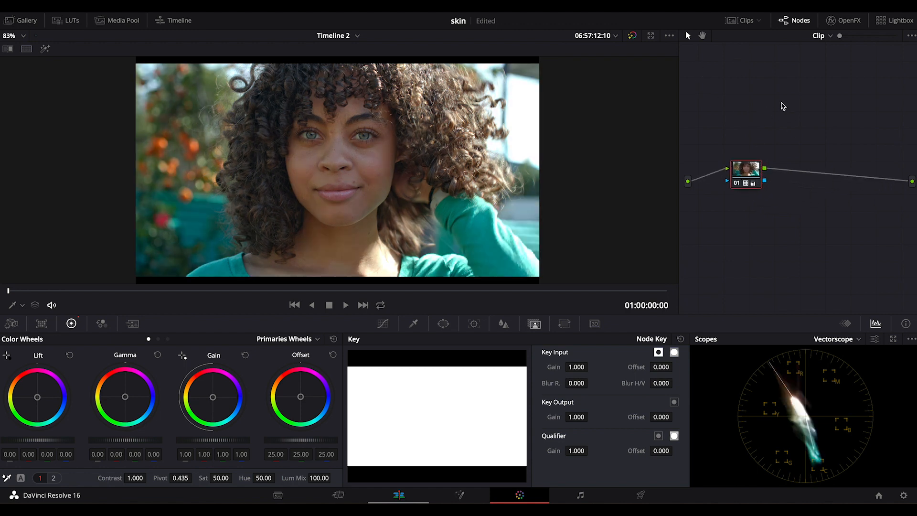
mouse_move(689, 146)
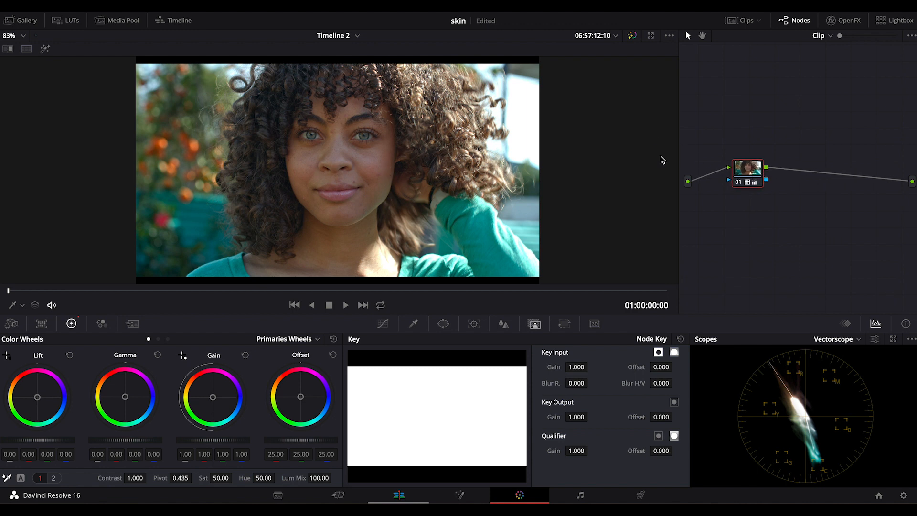
mouse_move(384, 207)
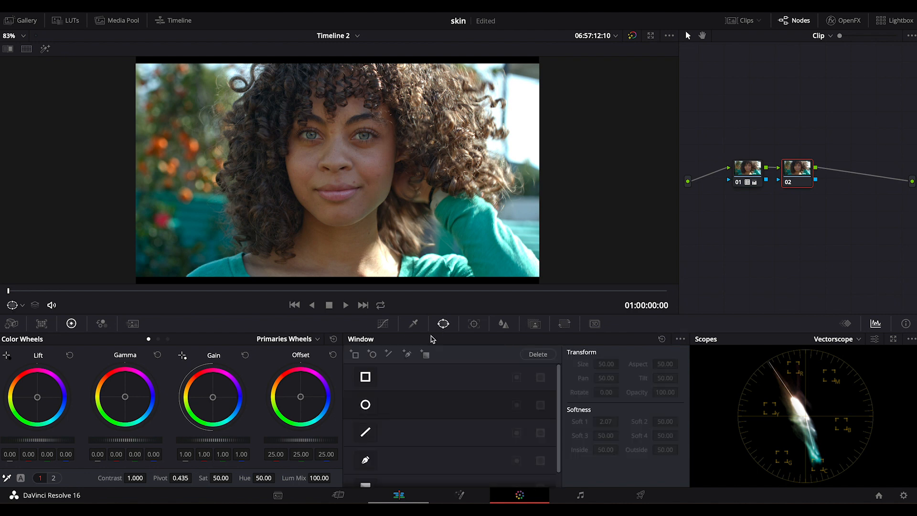
Step: Add a tall oval window around the face and adjust the custom curves on node 02
click(364, 404)
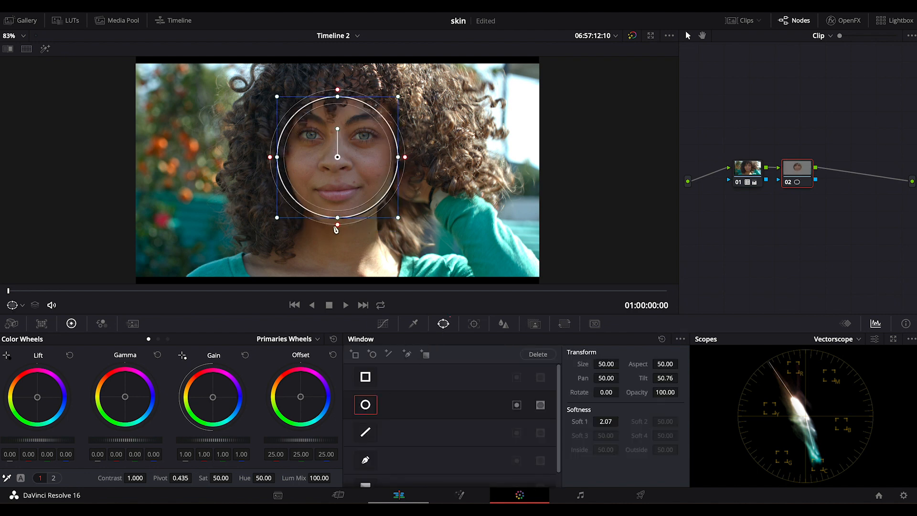
drag(405, 157, 431, 157)
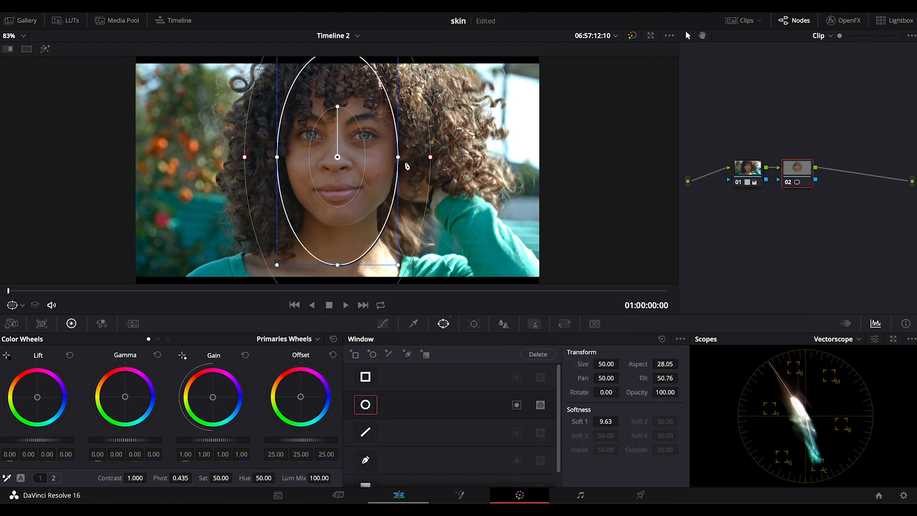
click(383, 323)
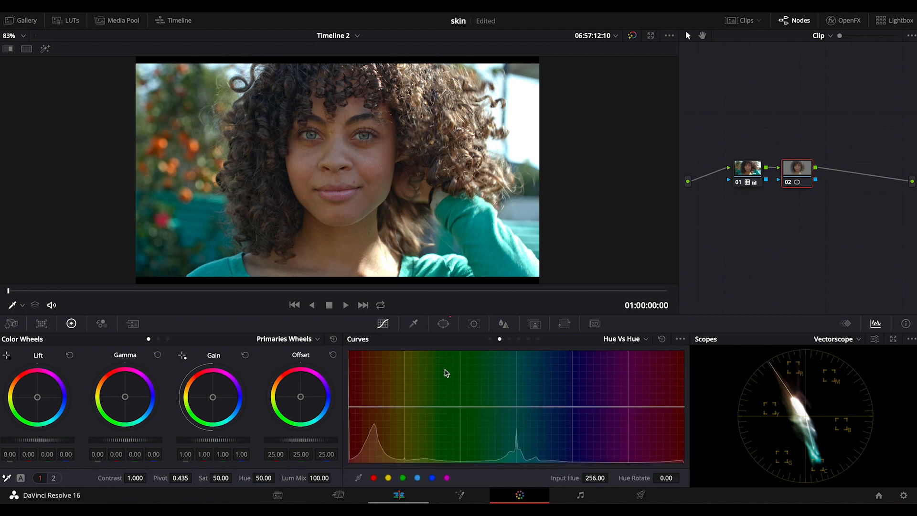
click(622, 338)
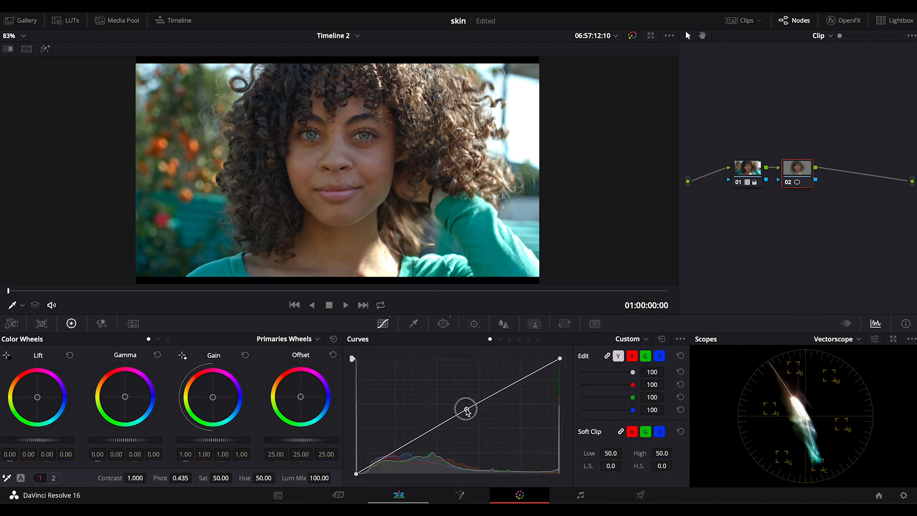
drag(466, 409, 460, 402)
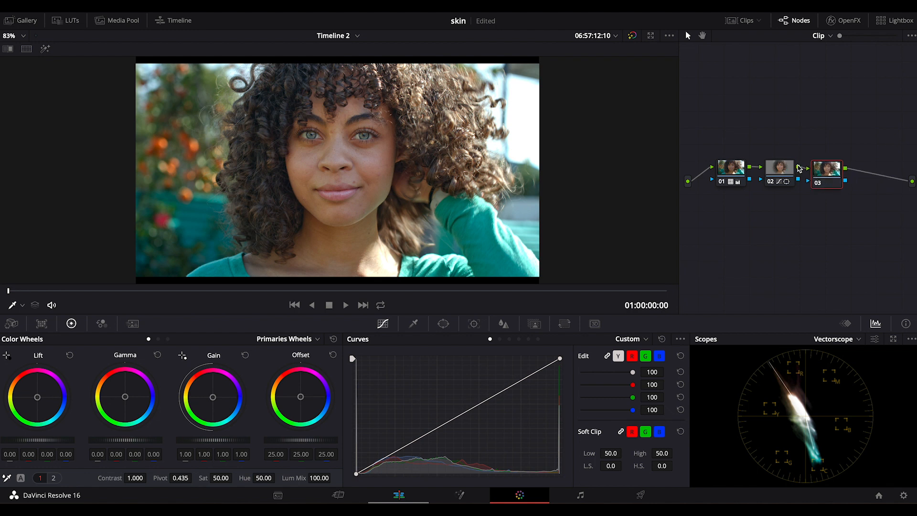
mouse_move(210, 428)
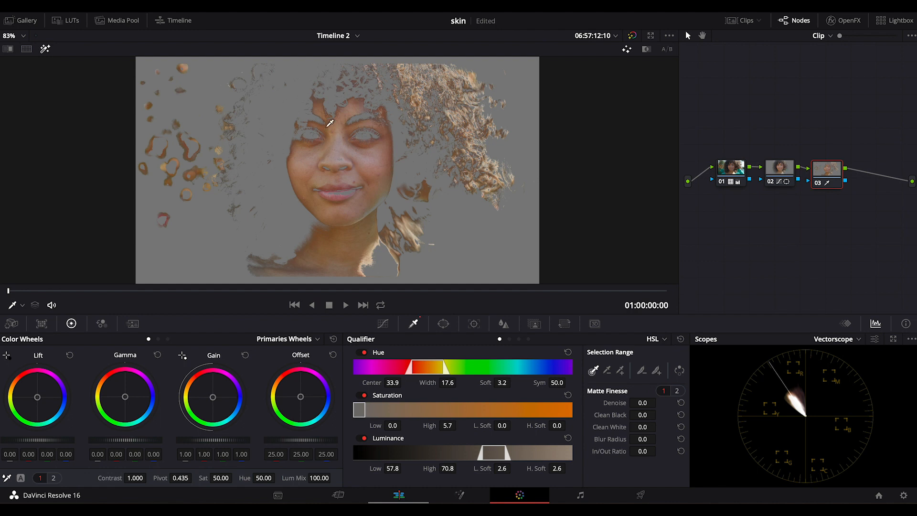
mouse_move(374, 145)
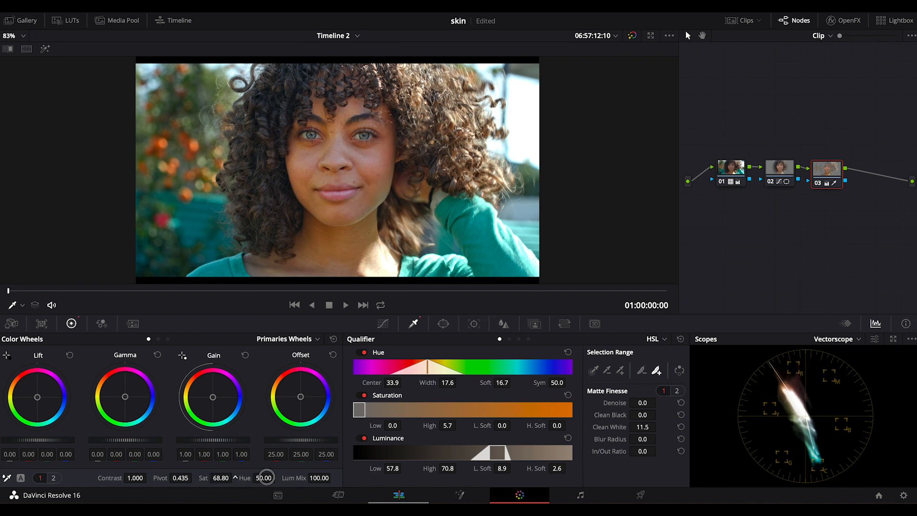
Step: Magnify the viewer to 200% and bring up the Hue vs Hue curve
click(15, 36)
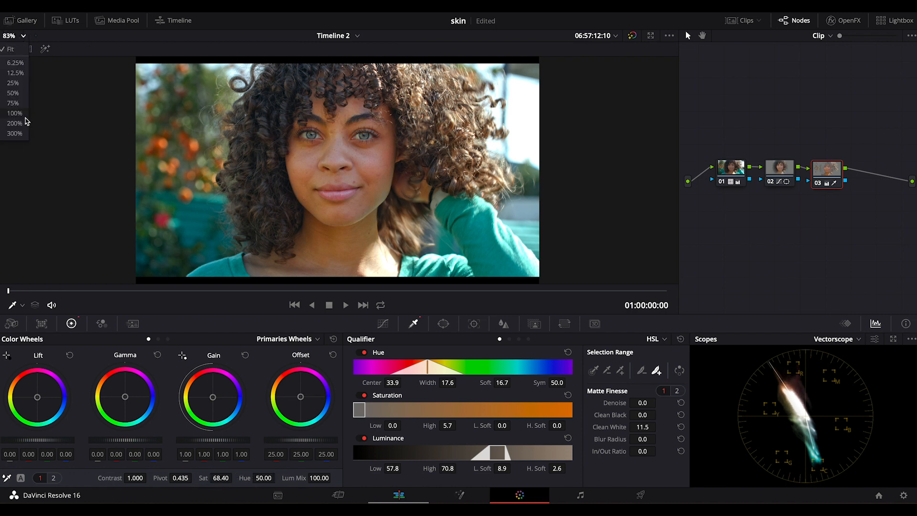
click(15, 123)
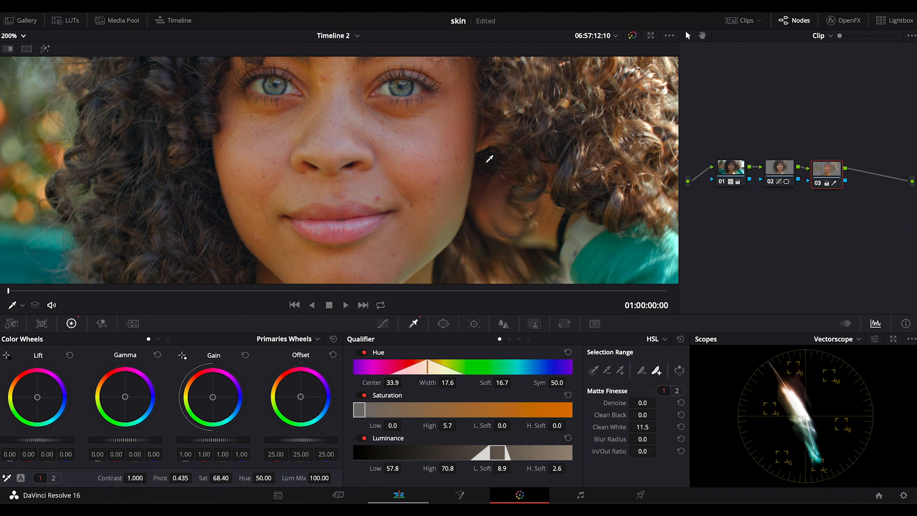
mouse_move(461, 240)
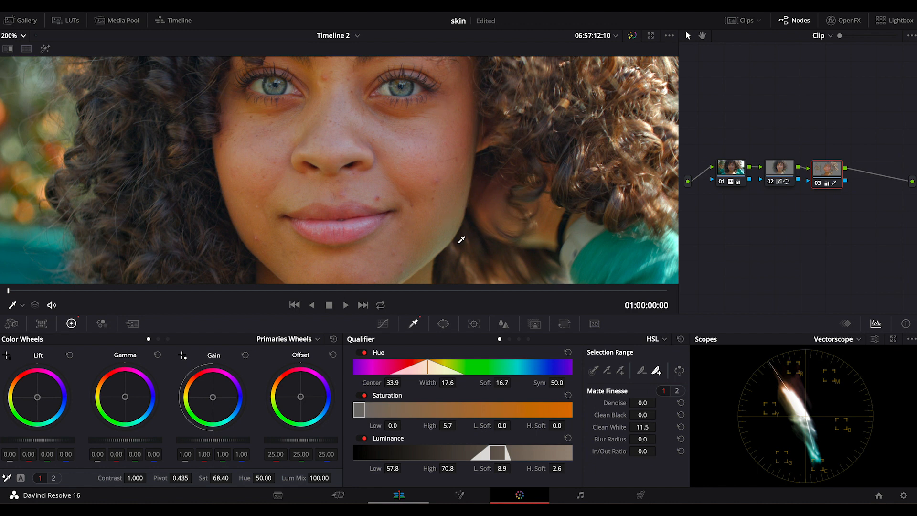
click(384, 323)
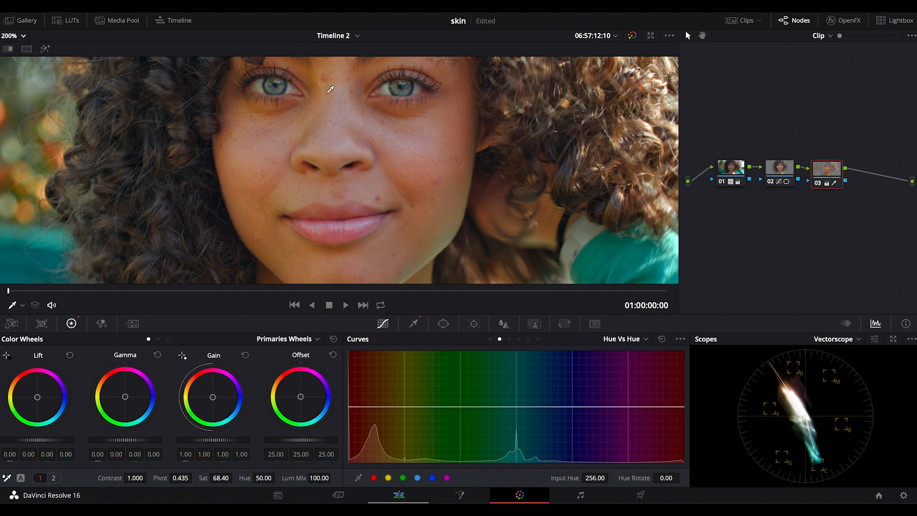
Step: Rotate the skin hue by -6.43 and the red-end hues on the Hue vs Hue curve
click(371, 407)
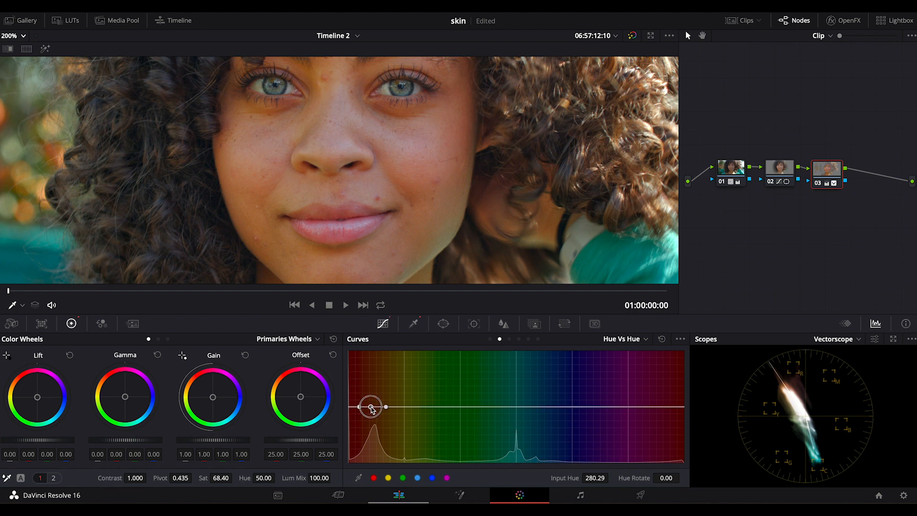
drag(372, 407, 374, 407)
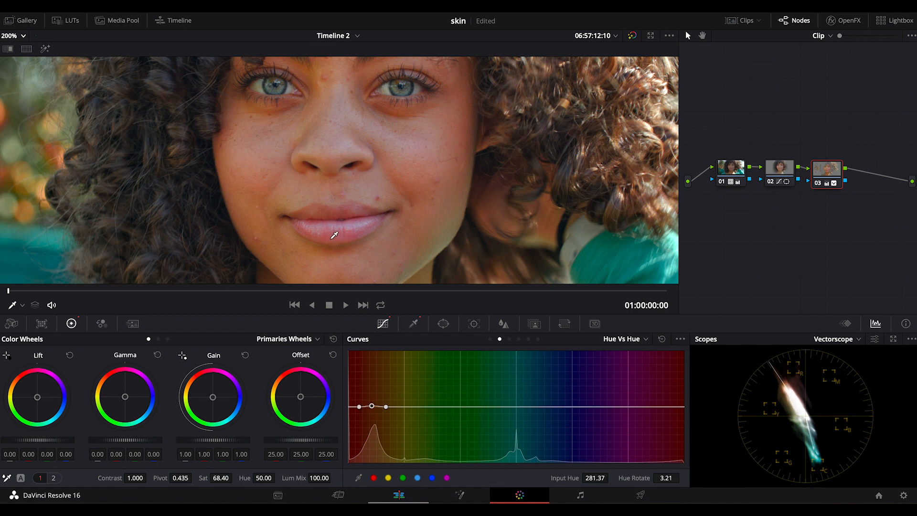
drag(680, 407, 680, 408)
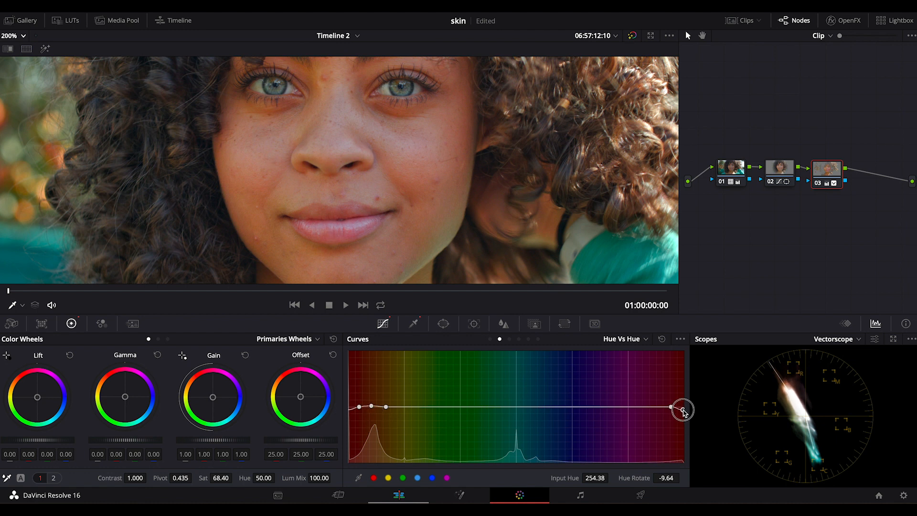
drag(683, 410, 681, 416)
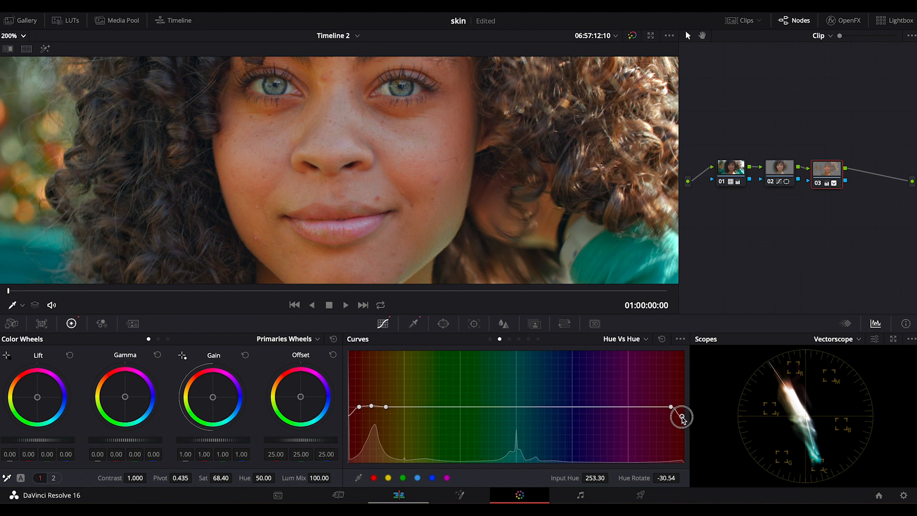
drag(681, 416, 686, 416)
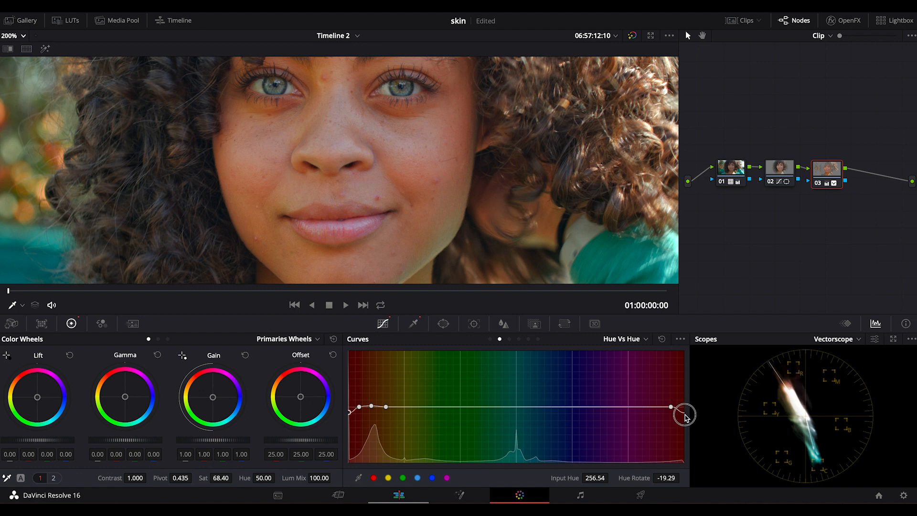
drag(686, 417, 686, 407)
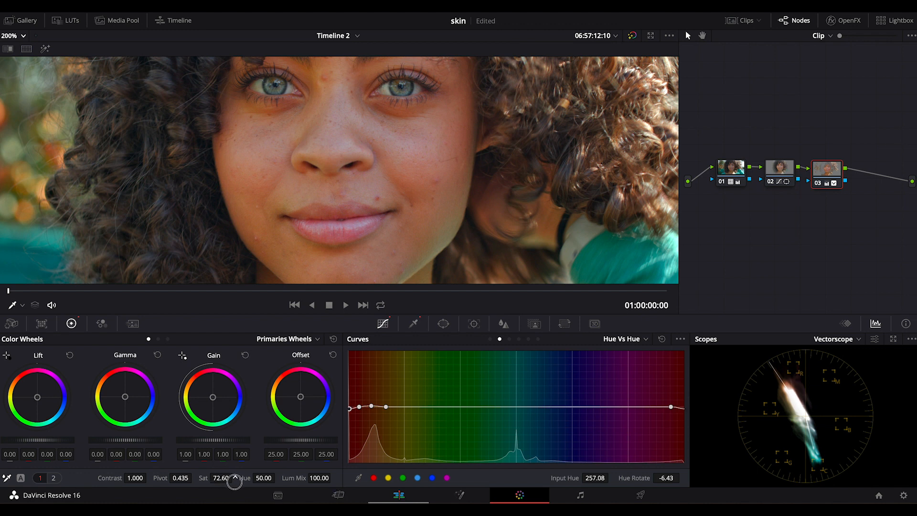
Step: Set skin saturation to 57.60 and warm the skin's colour temperature
drag(234, 482, 257, 488)
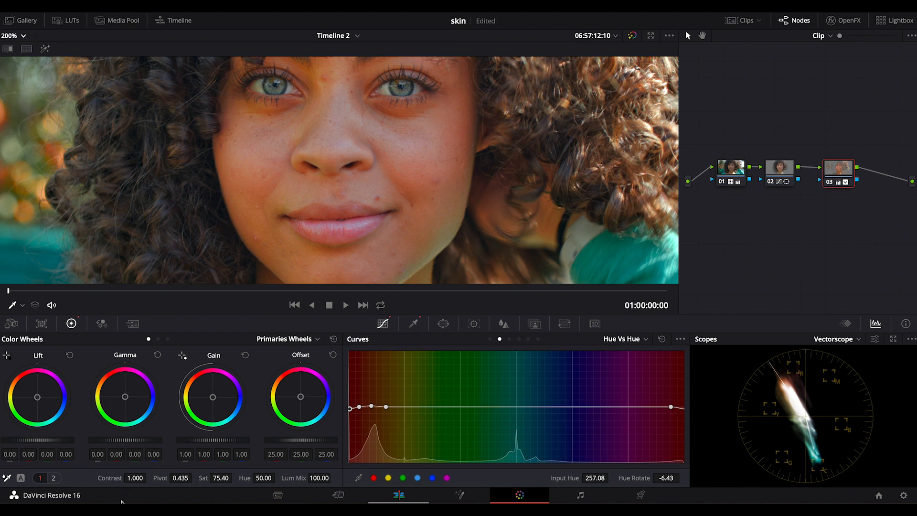
click(53, 477)
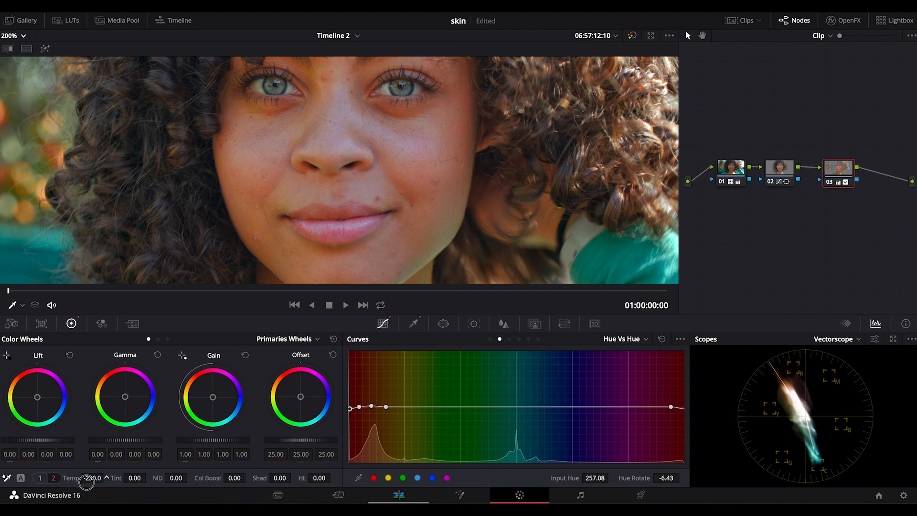
drag(88, 480, 108, 481)
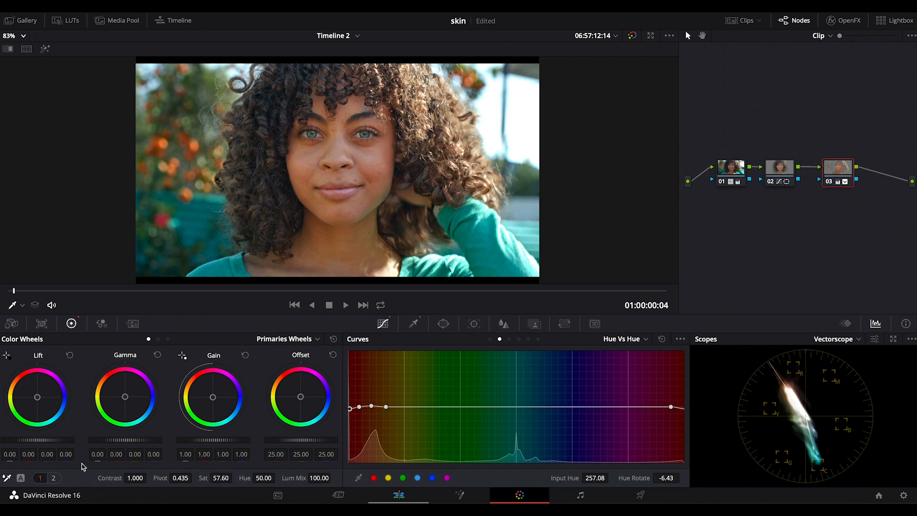
Step: Lower midtone detail on the third node to soften the skin texture
click(53, 477)
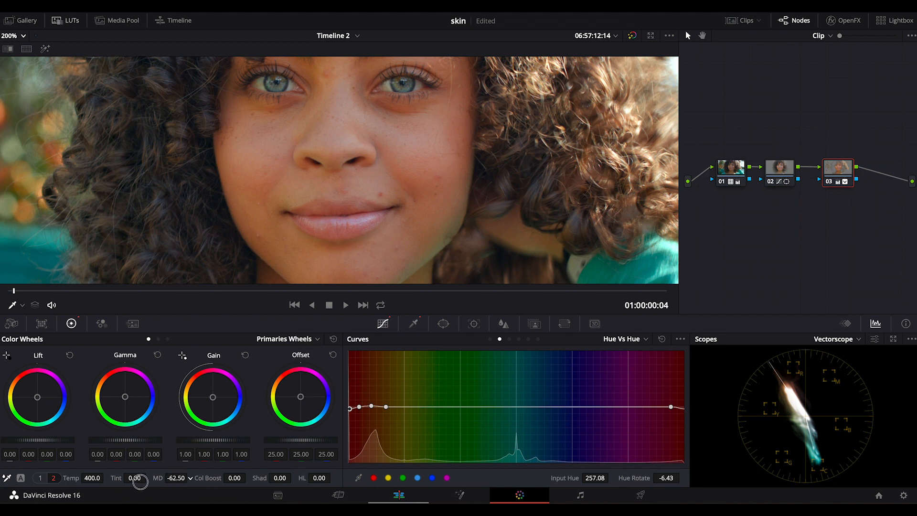
drag(139, 480, 171, 485)
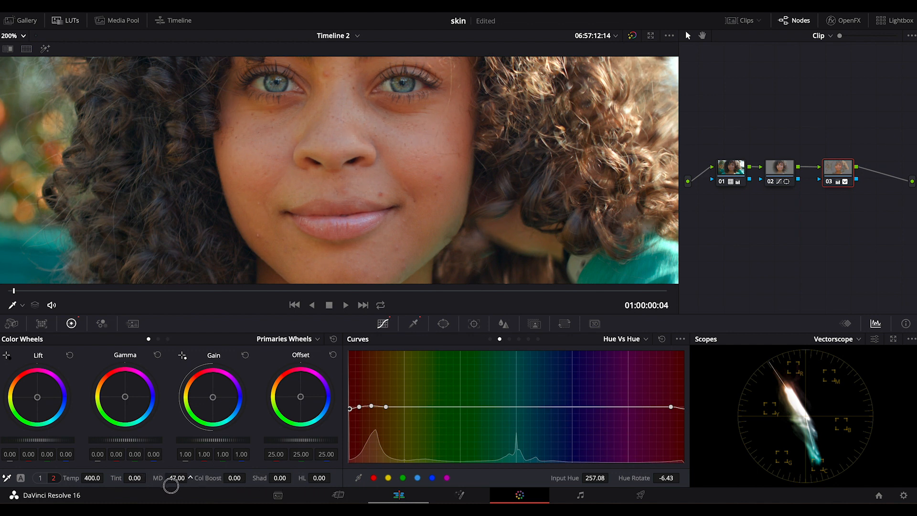
drag(173, 485, 181, 485)
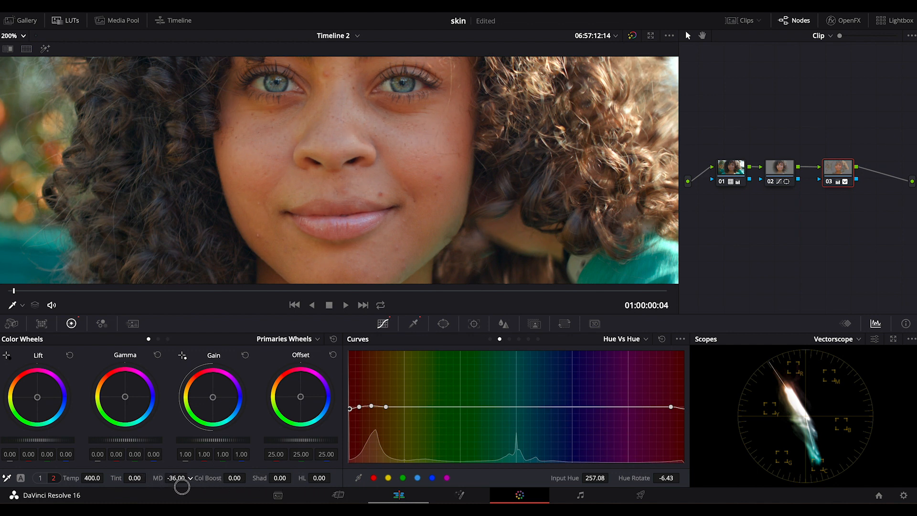
click(504, 324)
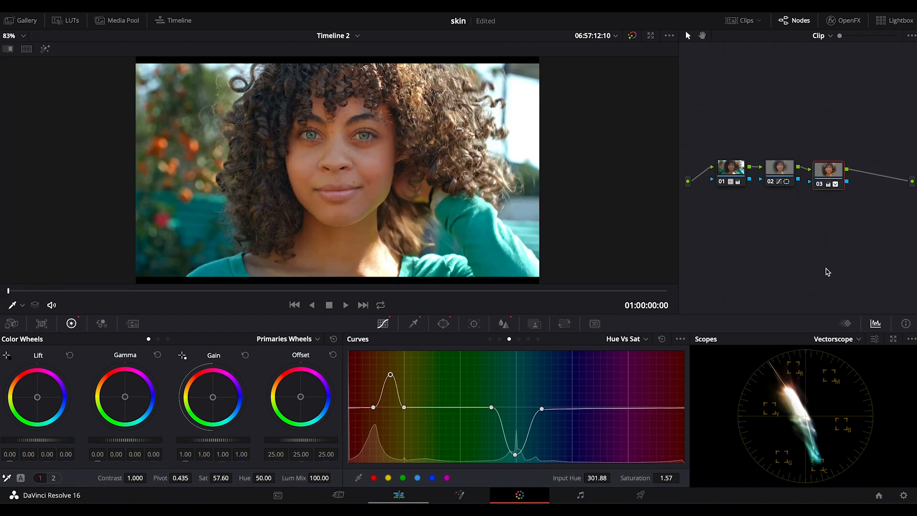
mouse_move(845, 230)
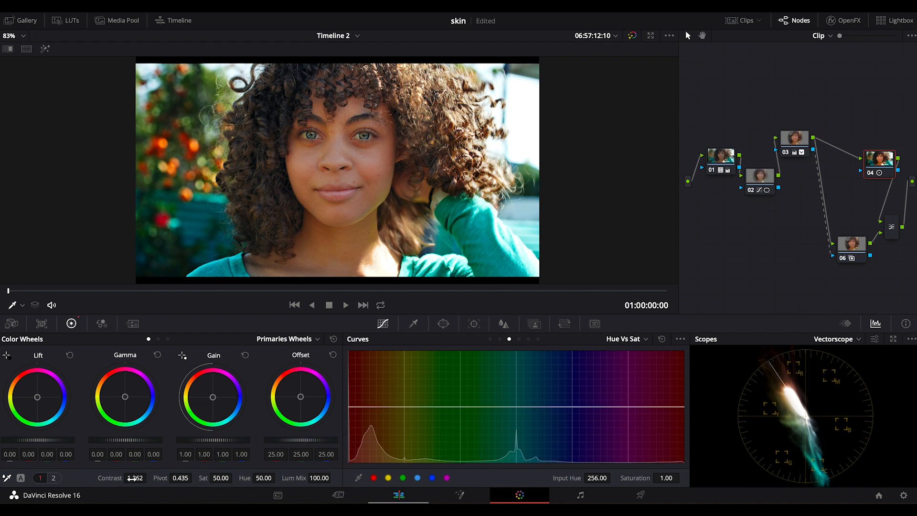
Step: Set node 04 contrast to 1.314 and saturation to 34.40, then scrub the clip to review
click(53, 478)
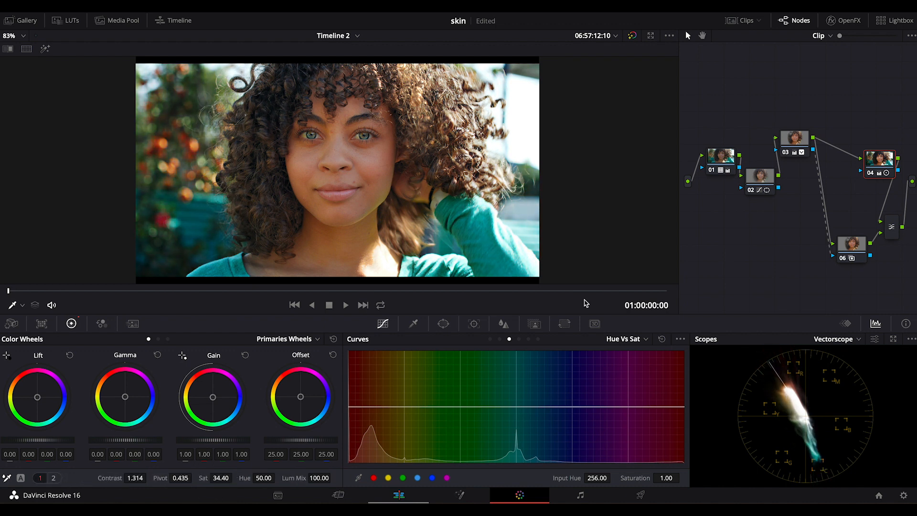
click(345, 305)
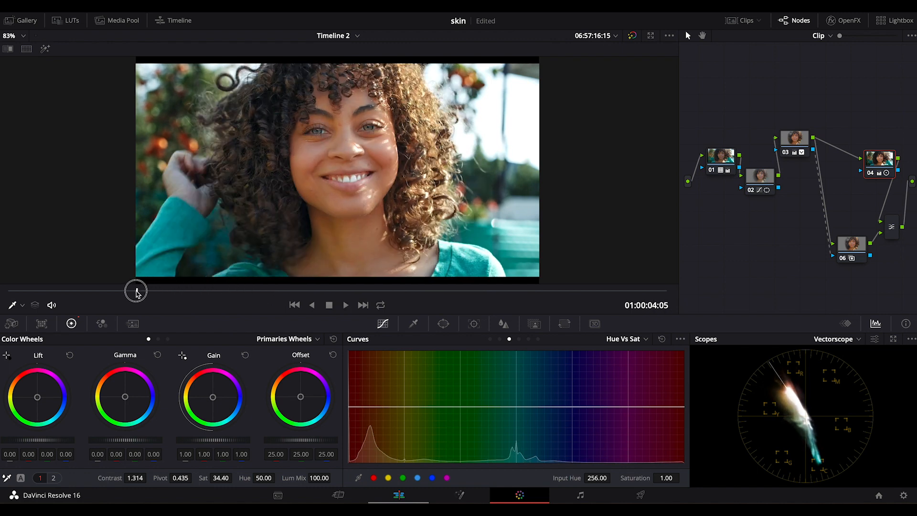
drag(136, 291, 57, 288)
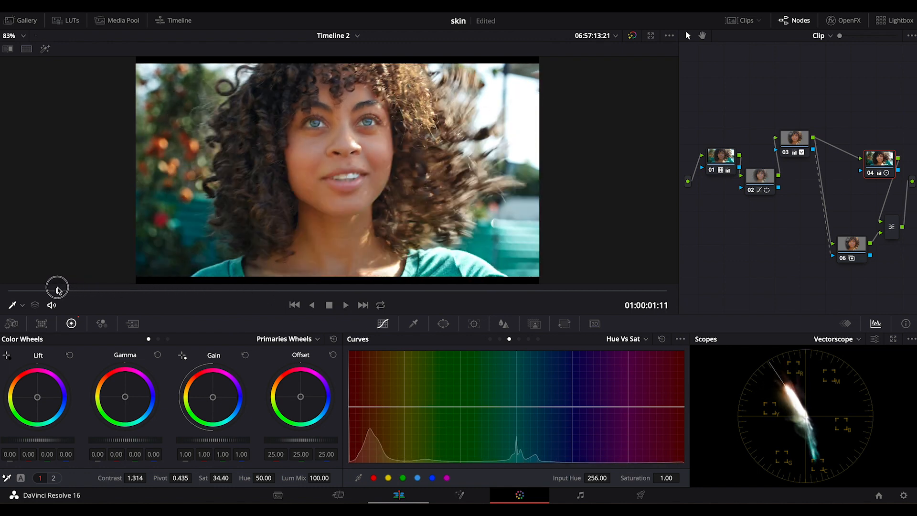